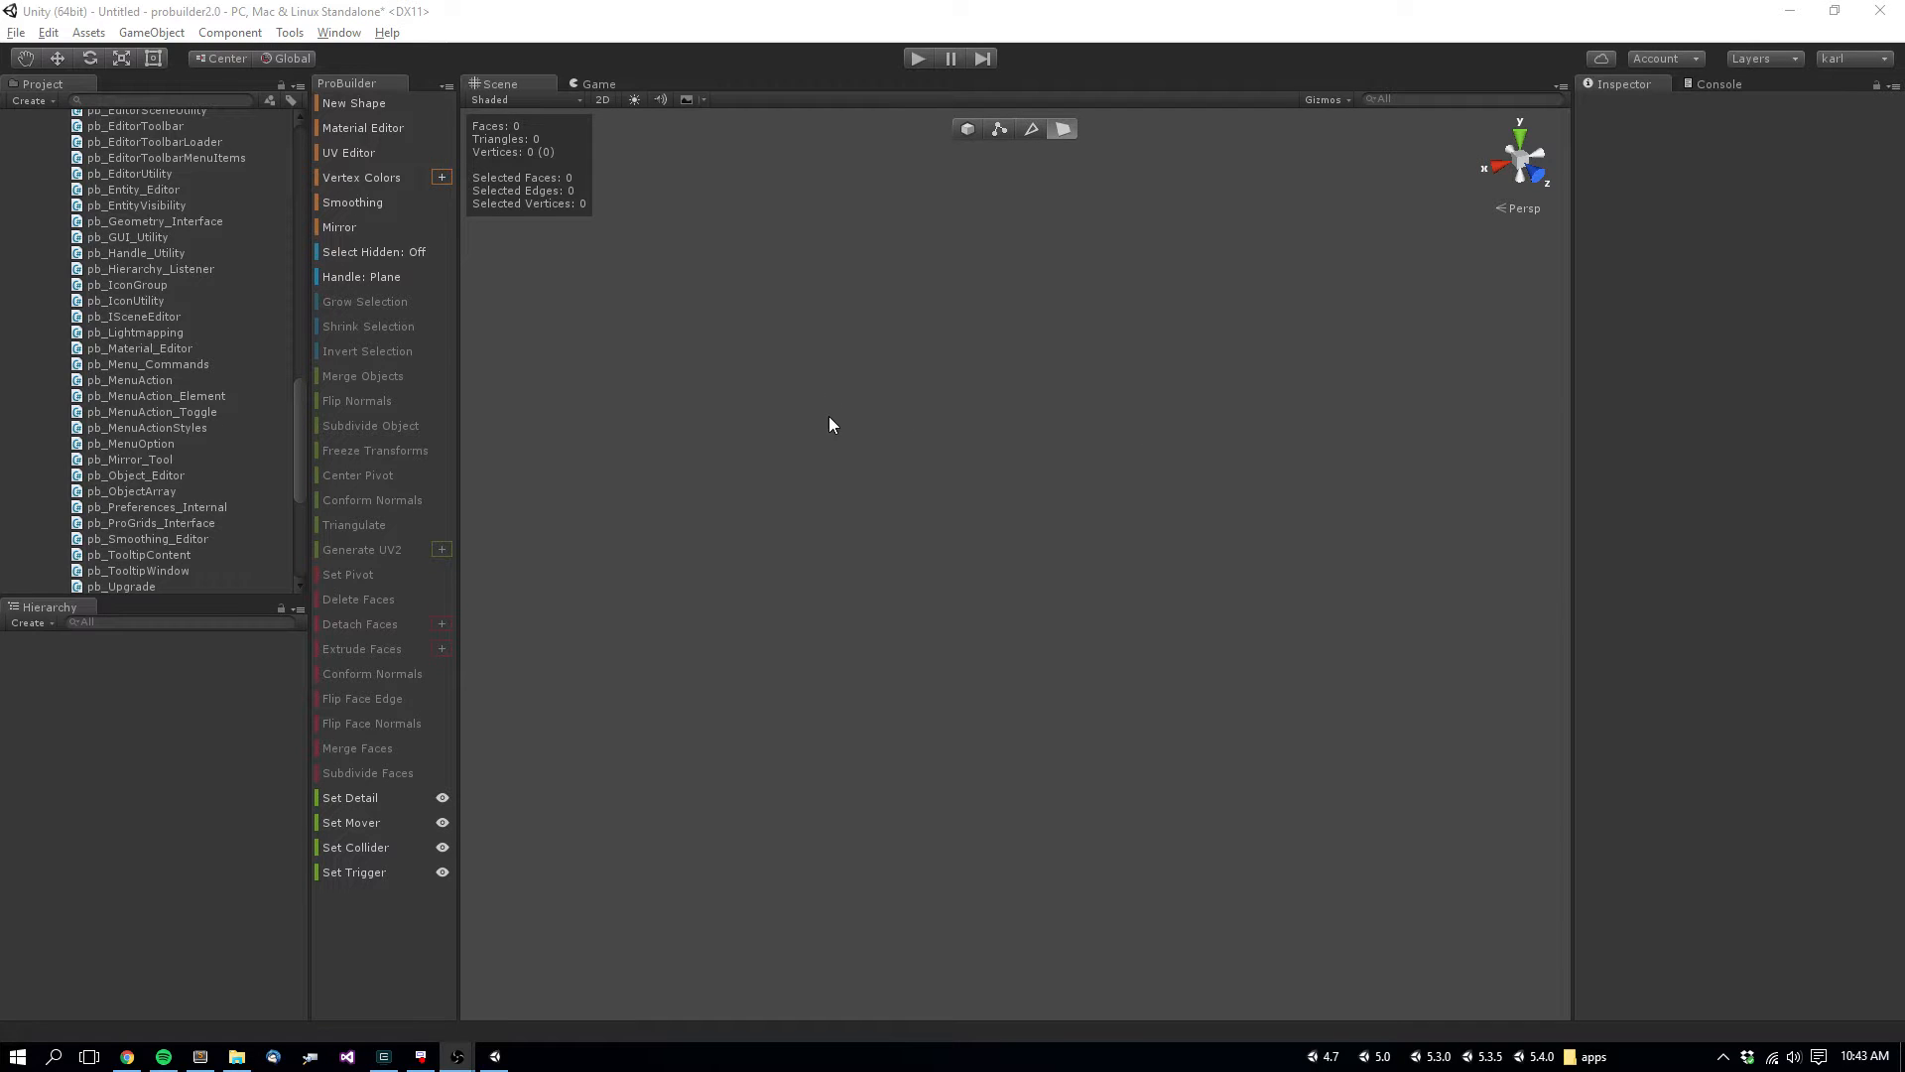
{"action": "mouse_move", "coordinate": [944, 510]}
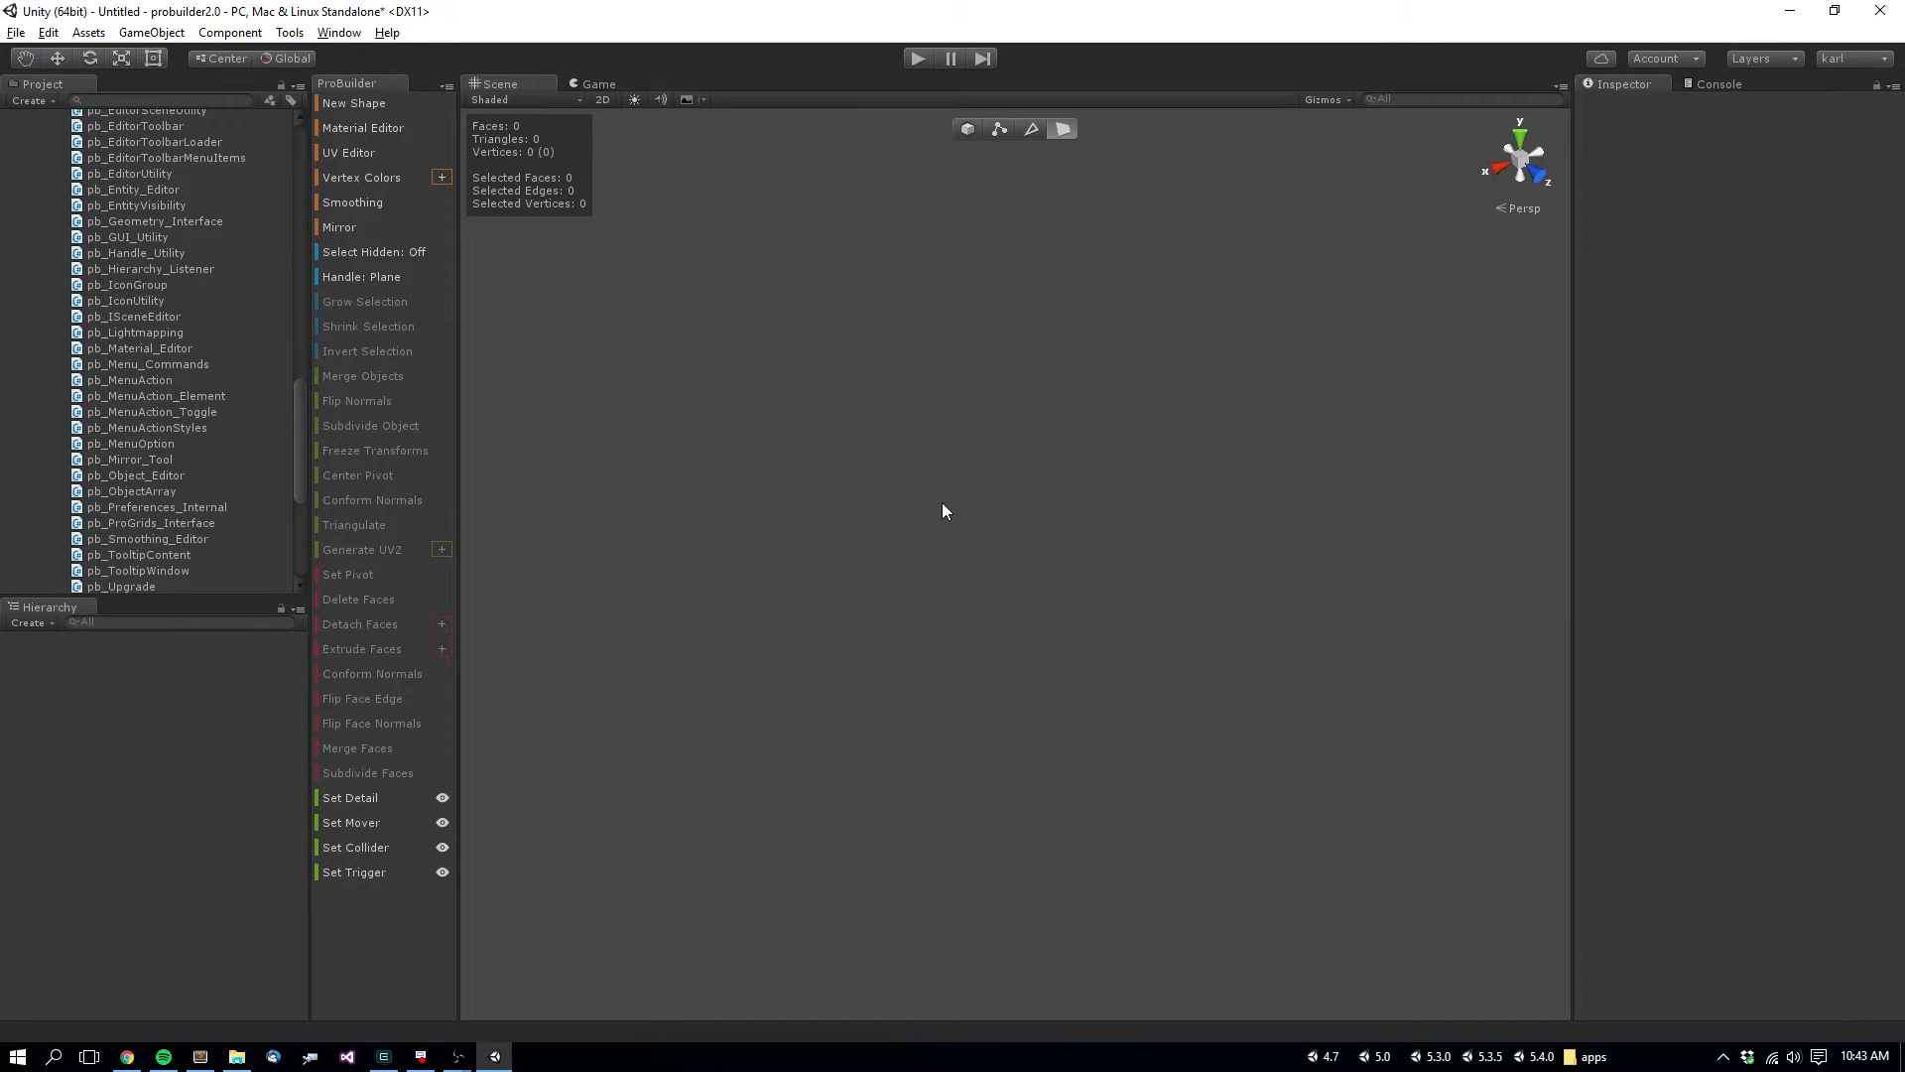
- Create a new cube and extrude its top face upward into a tall four-section column
{"action": "left_click", "coordinate": [353, 101]}
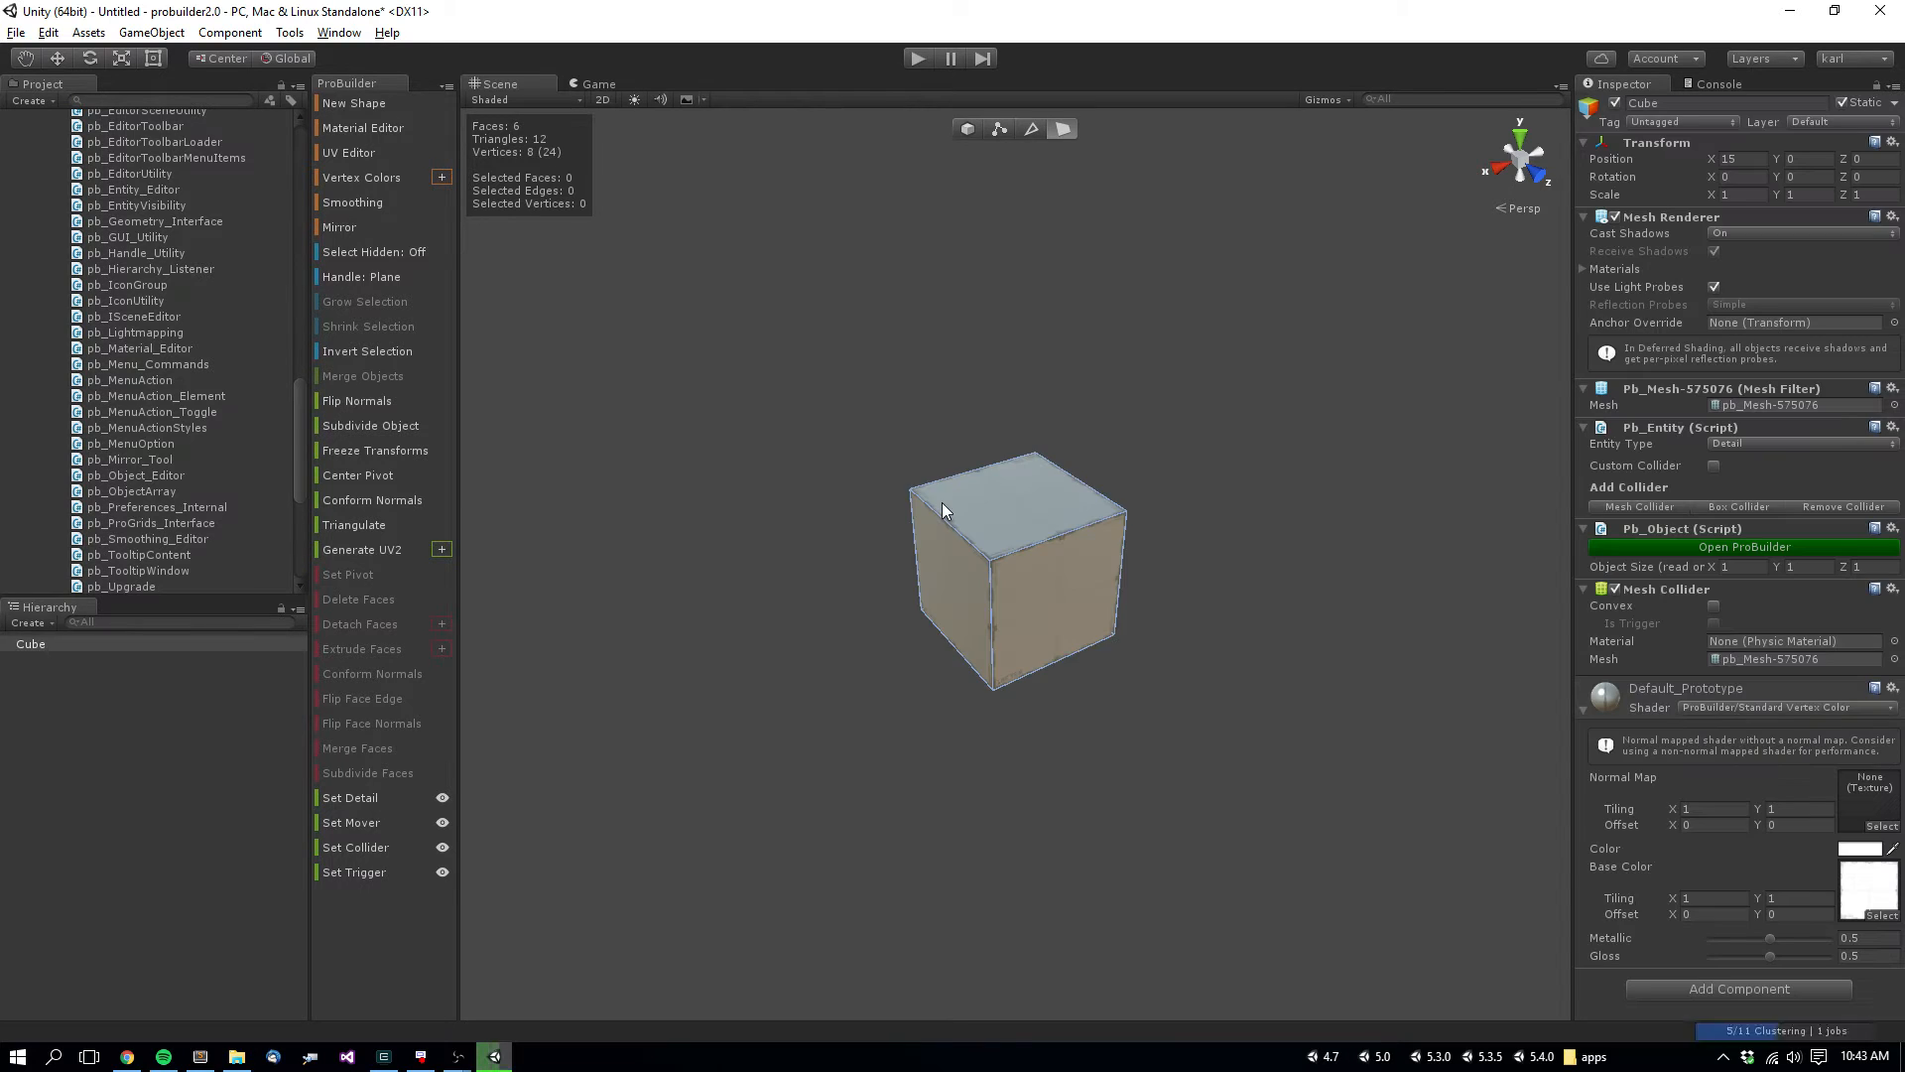
{"action": "left_click", "coordinate": [944, 572]}
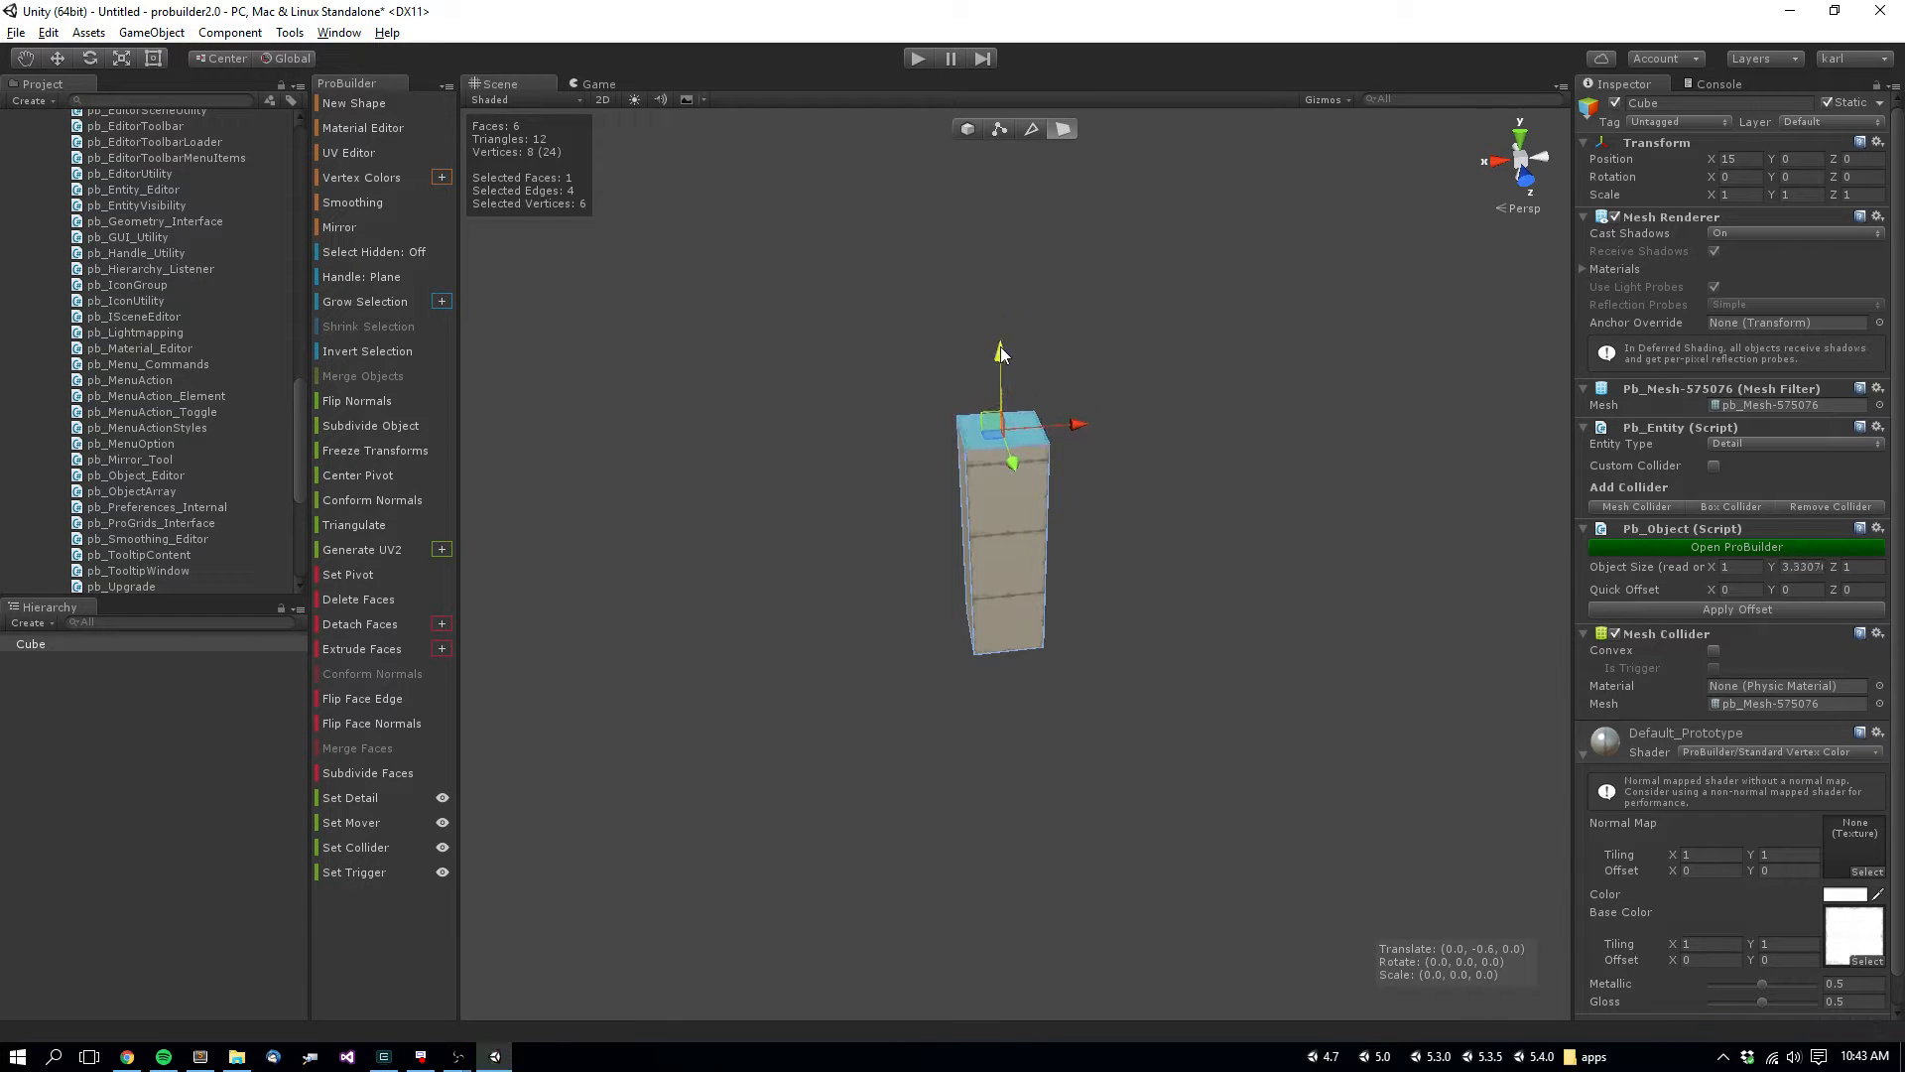
{"action": "left_click", "coordinate": [361, 647]}
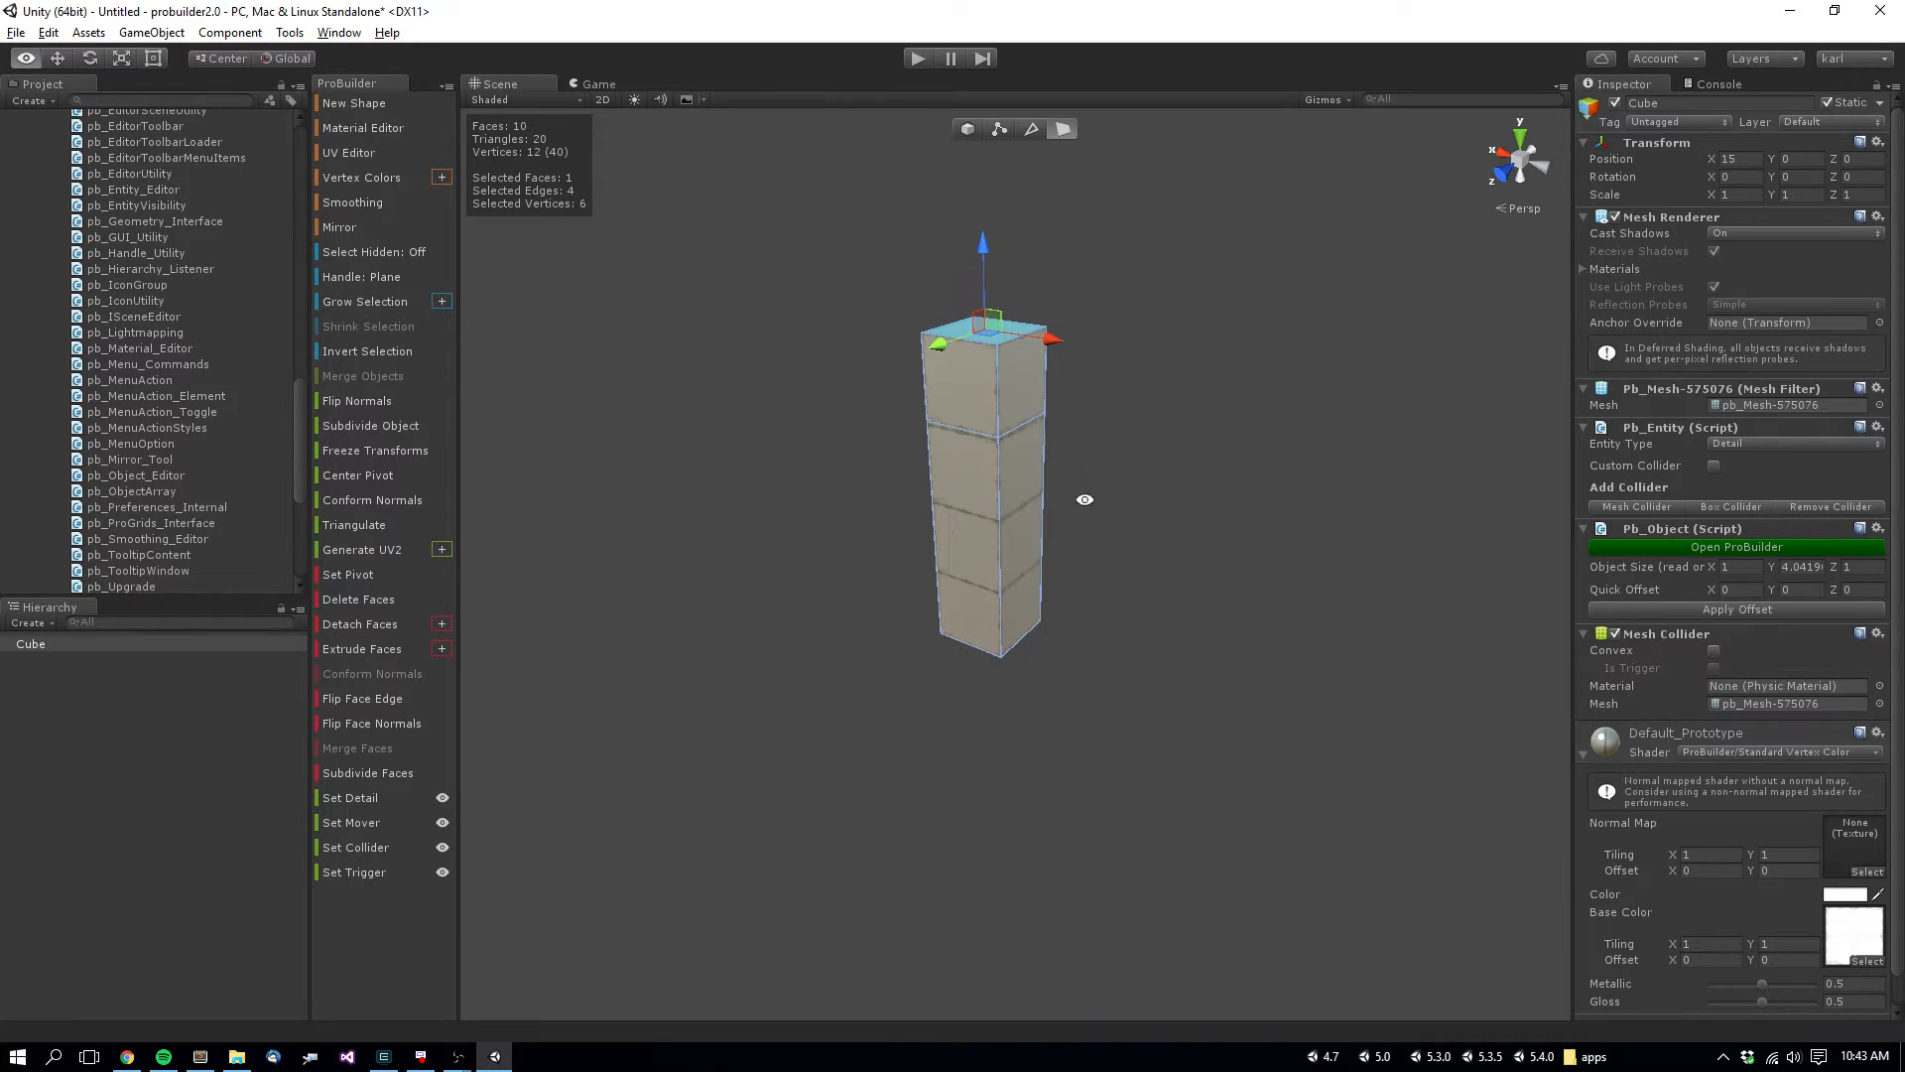
{"action": "left_click", "coordinate": [1030, 129]}
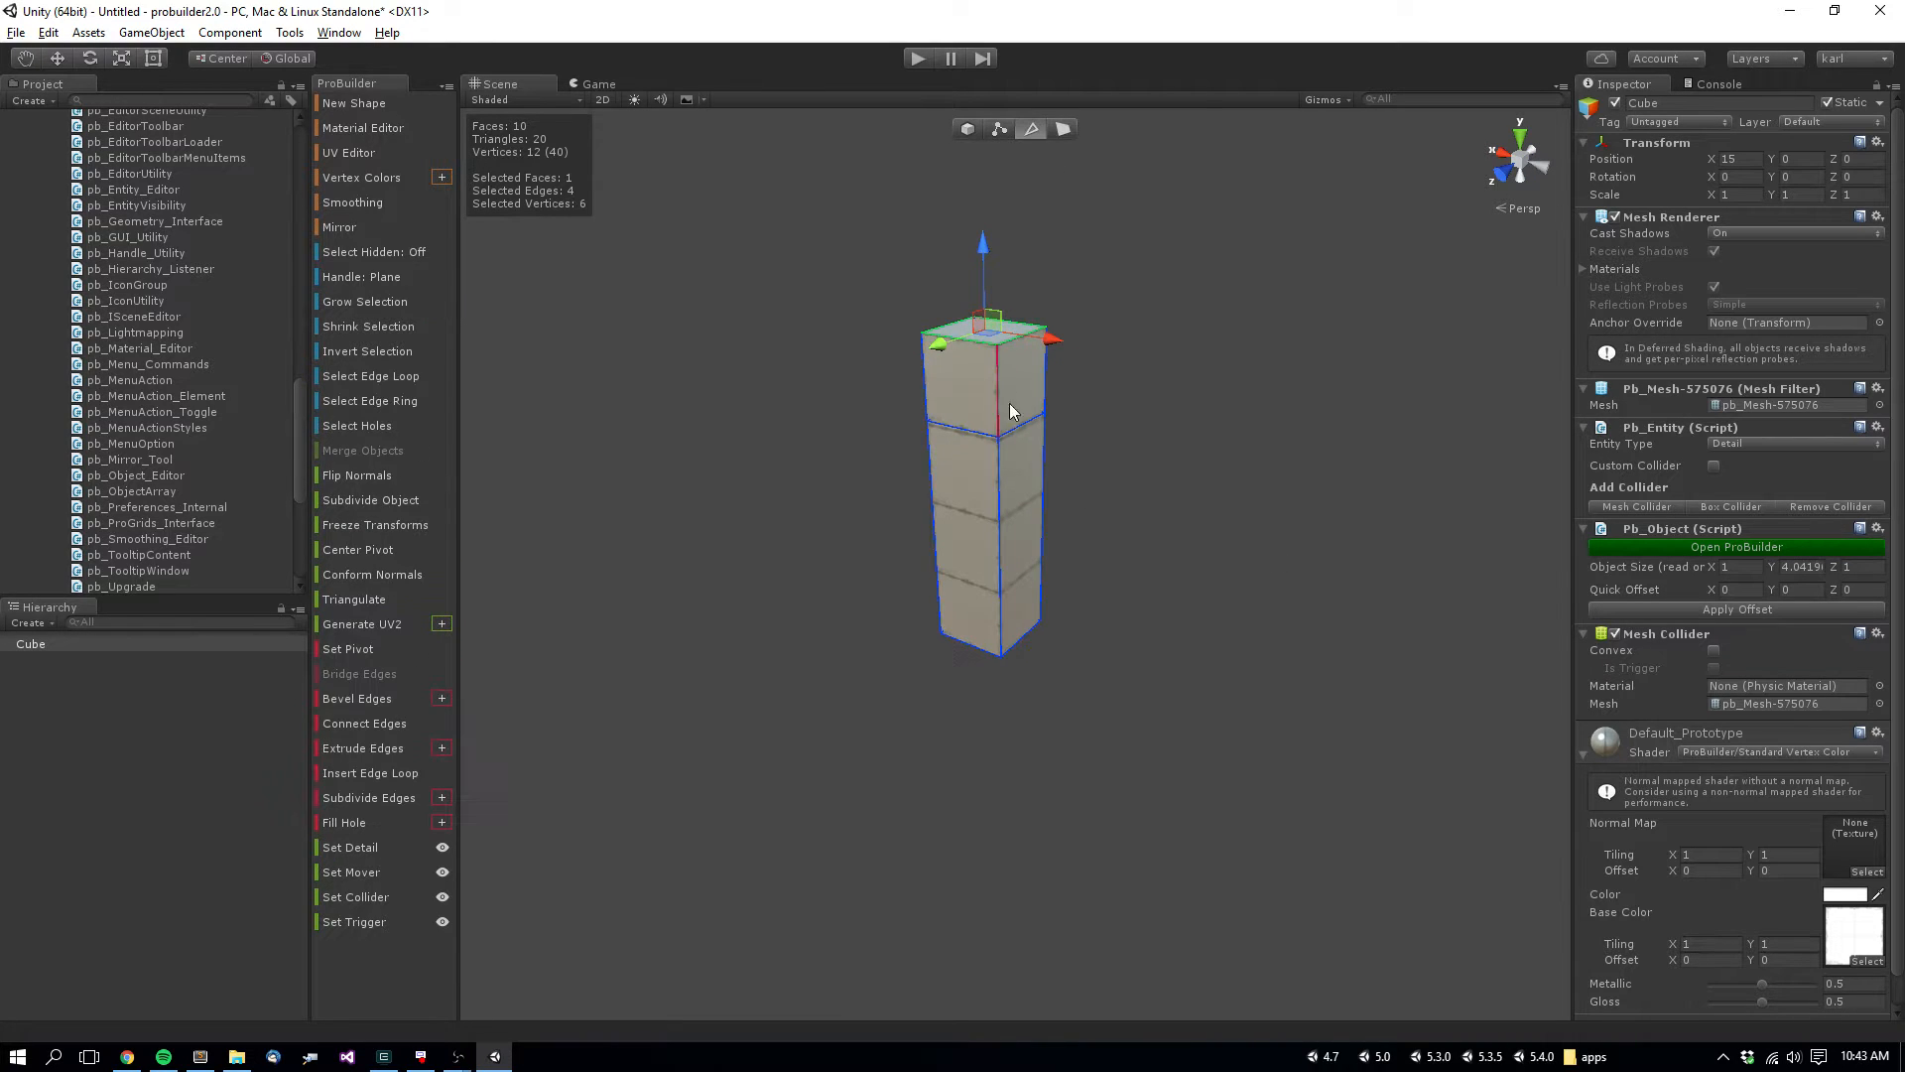
- Return to Face selection mode on the column
{"action": "left_click", "coordinate": [1059, 129]}
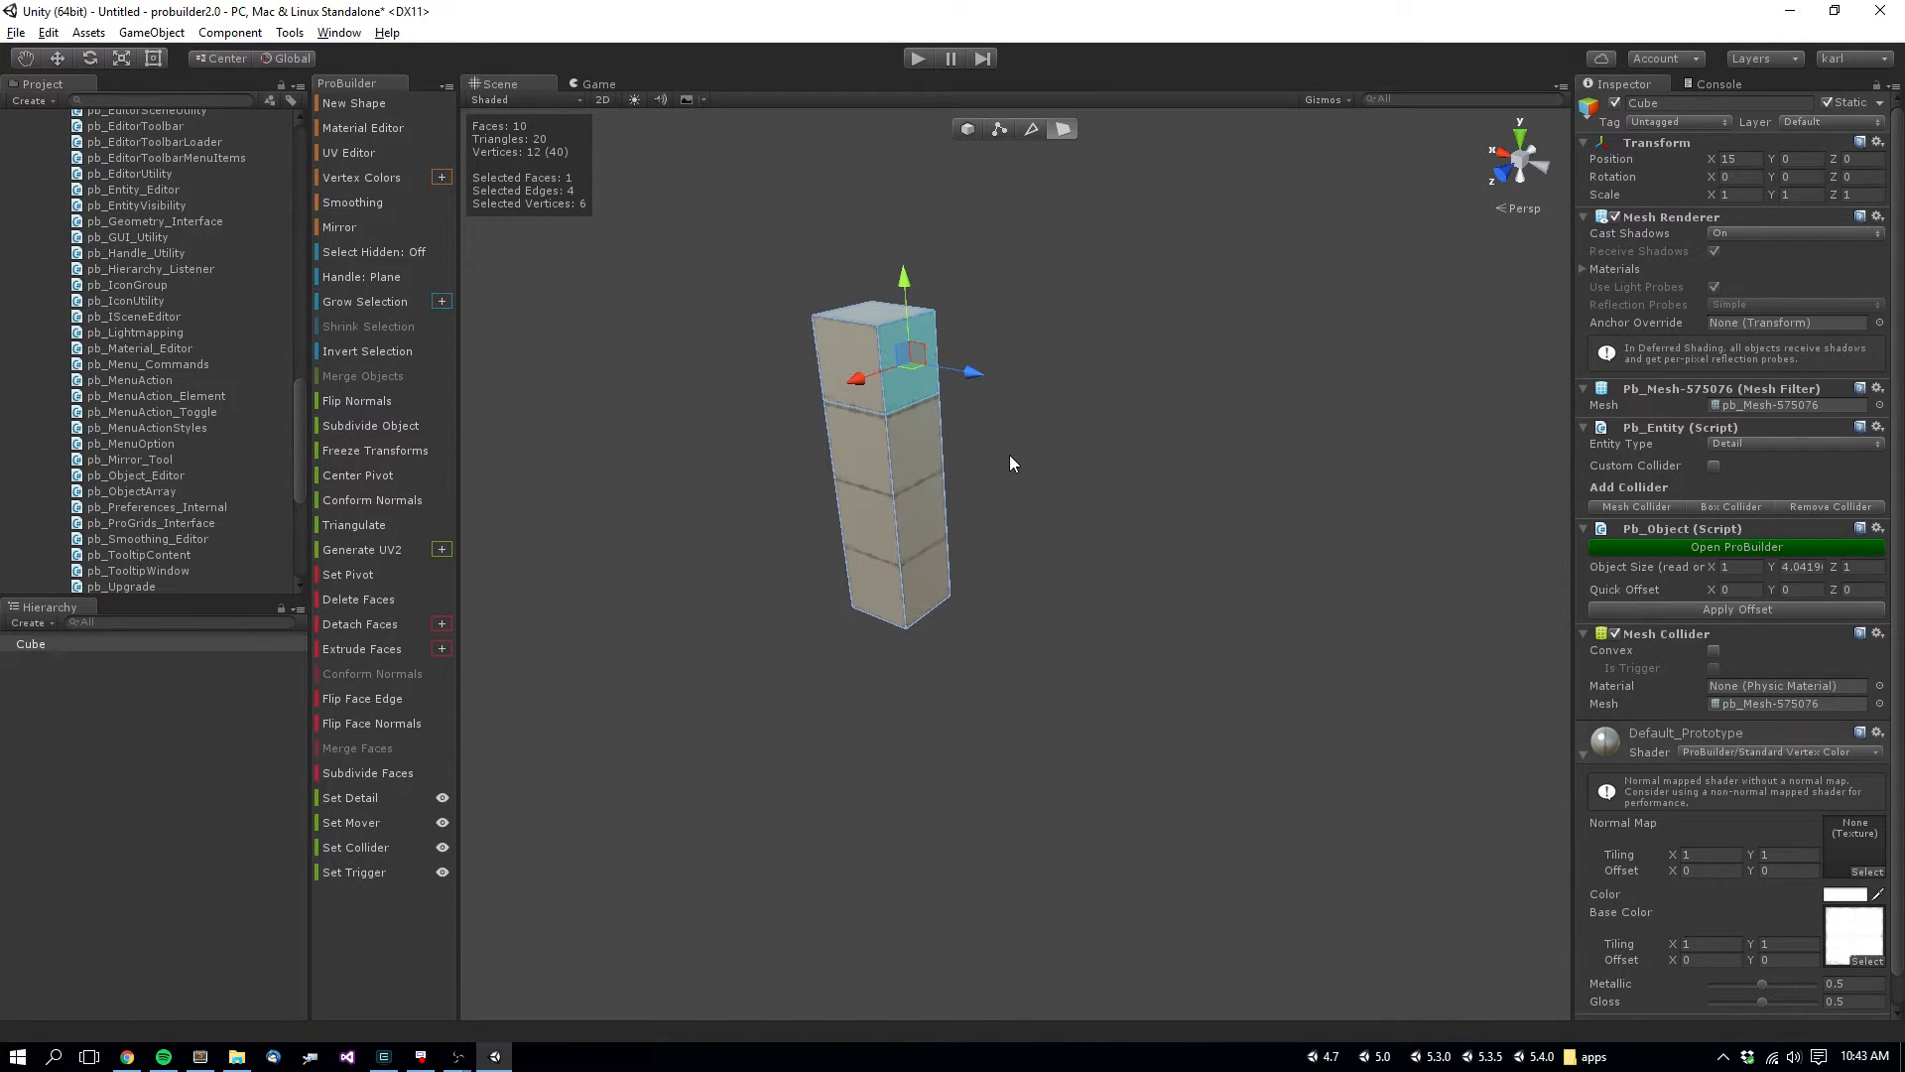
{"action": "mouse_move", "coordinate": [972, 375]}
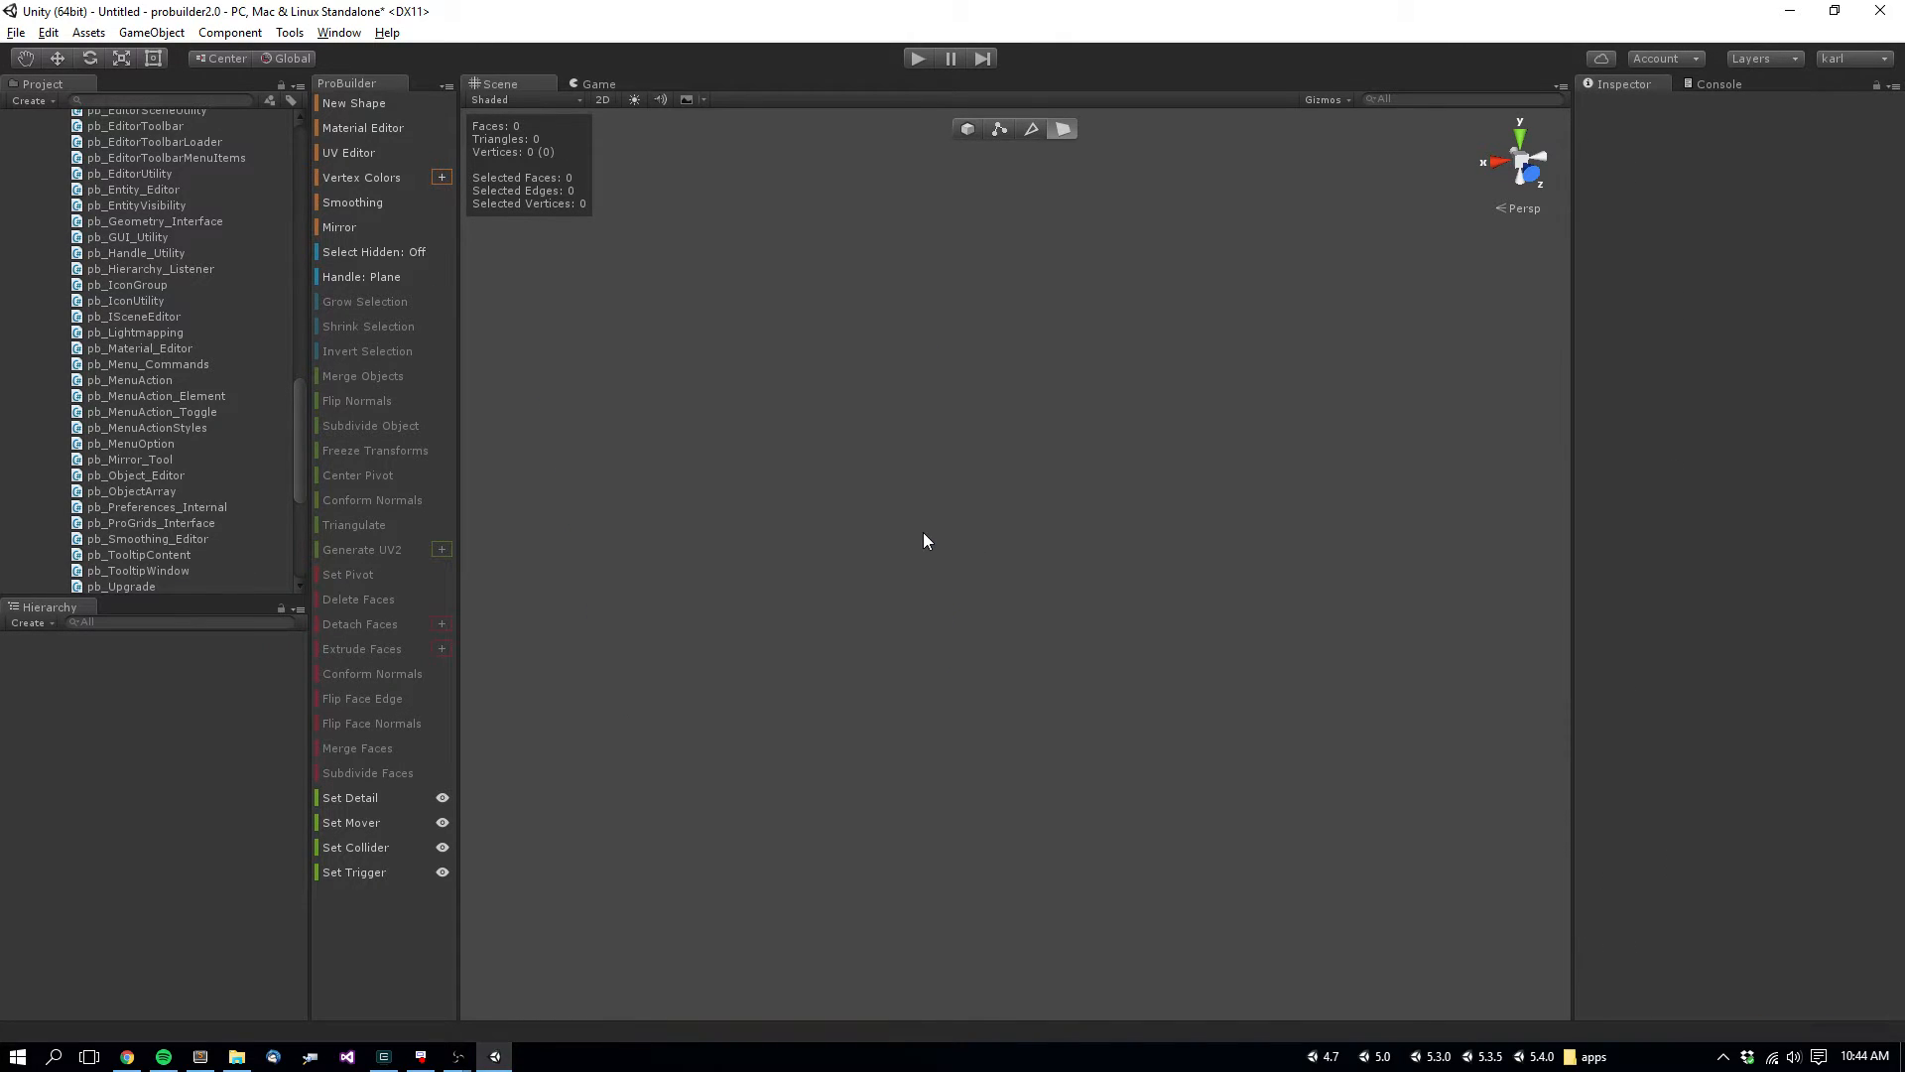
- Create a new cube to shape into the room's walls
{"action": "left_click", "coordinate": [353, 101]}
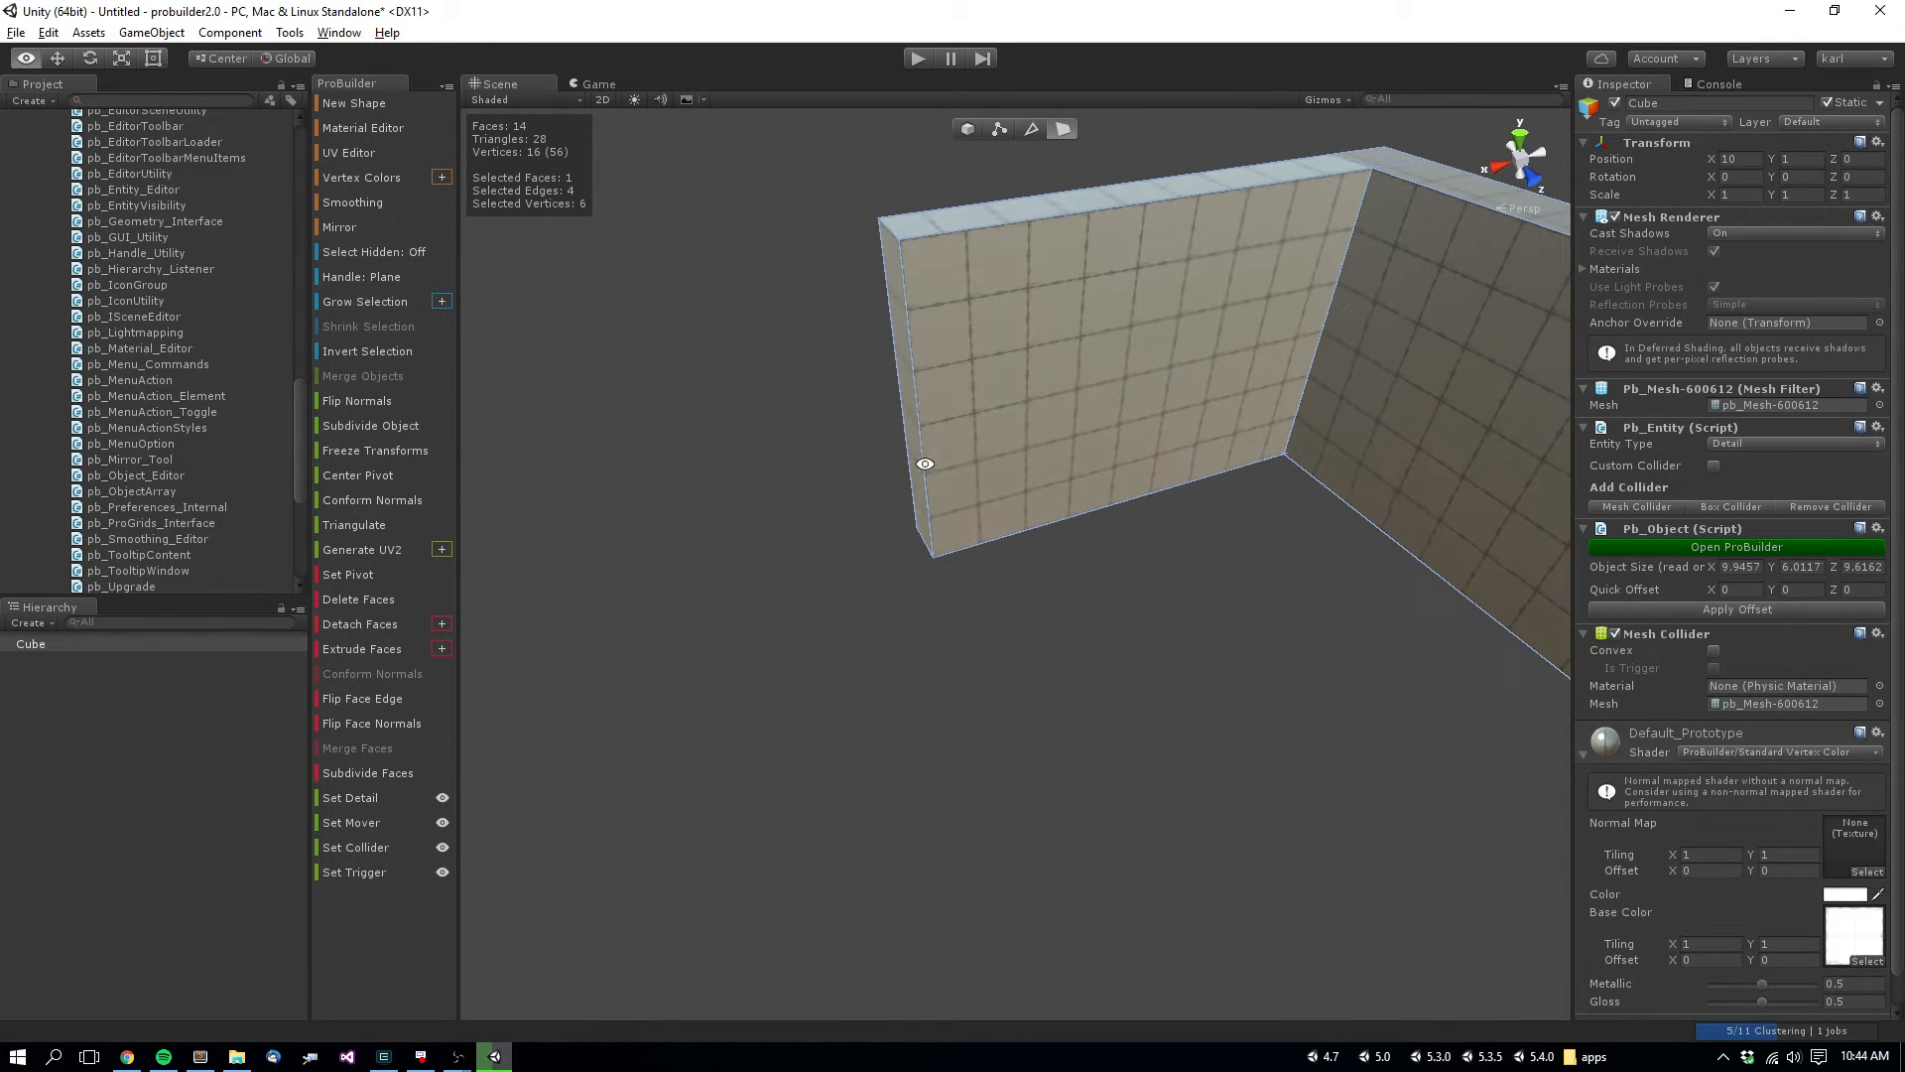
- Extrude the wall faces for thickness around the open-topped room
{"action": "left_click", "coordinate": [362, 647]}
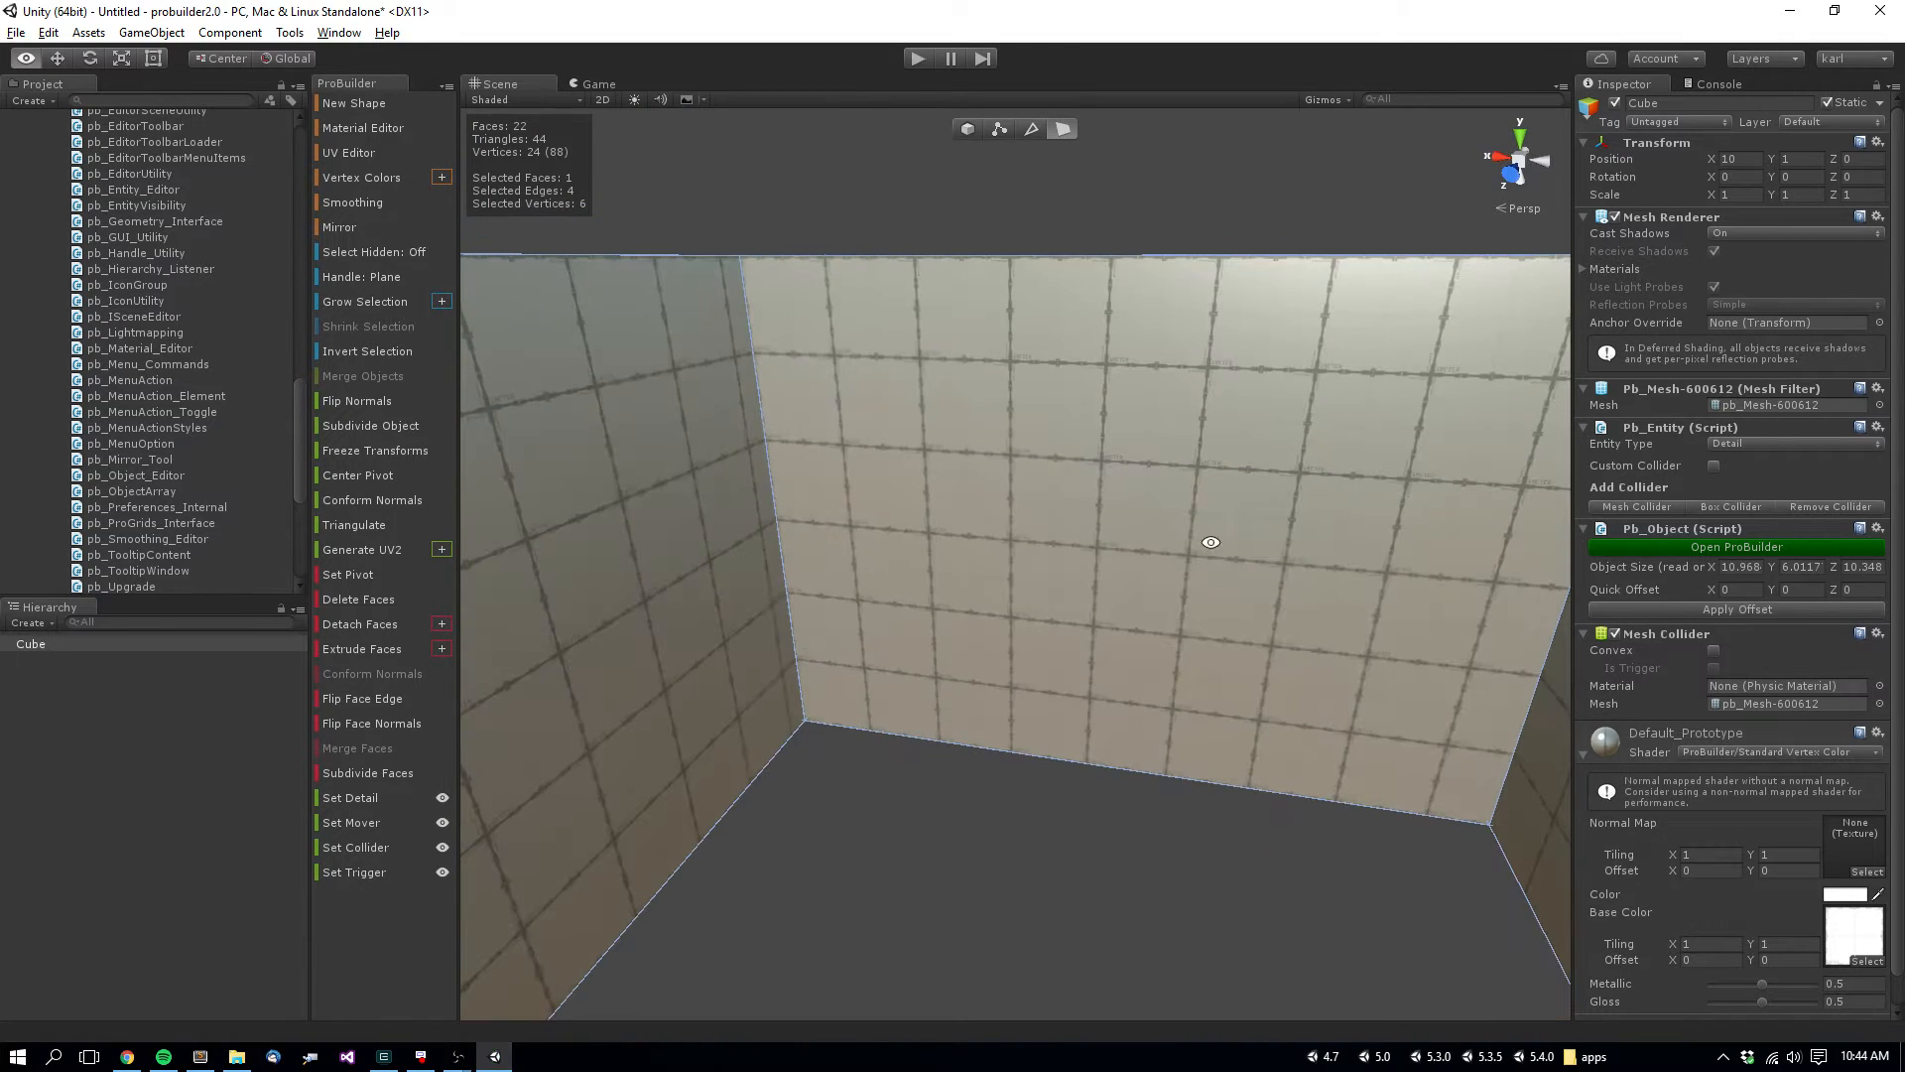
{"action": "left_click", "coordinate": [1030, 129]}
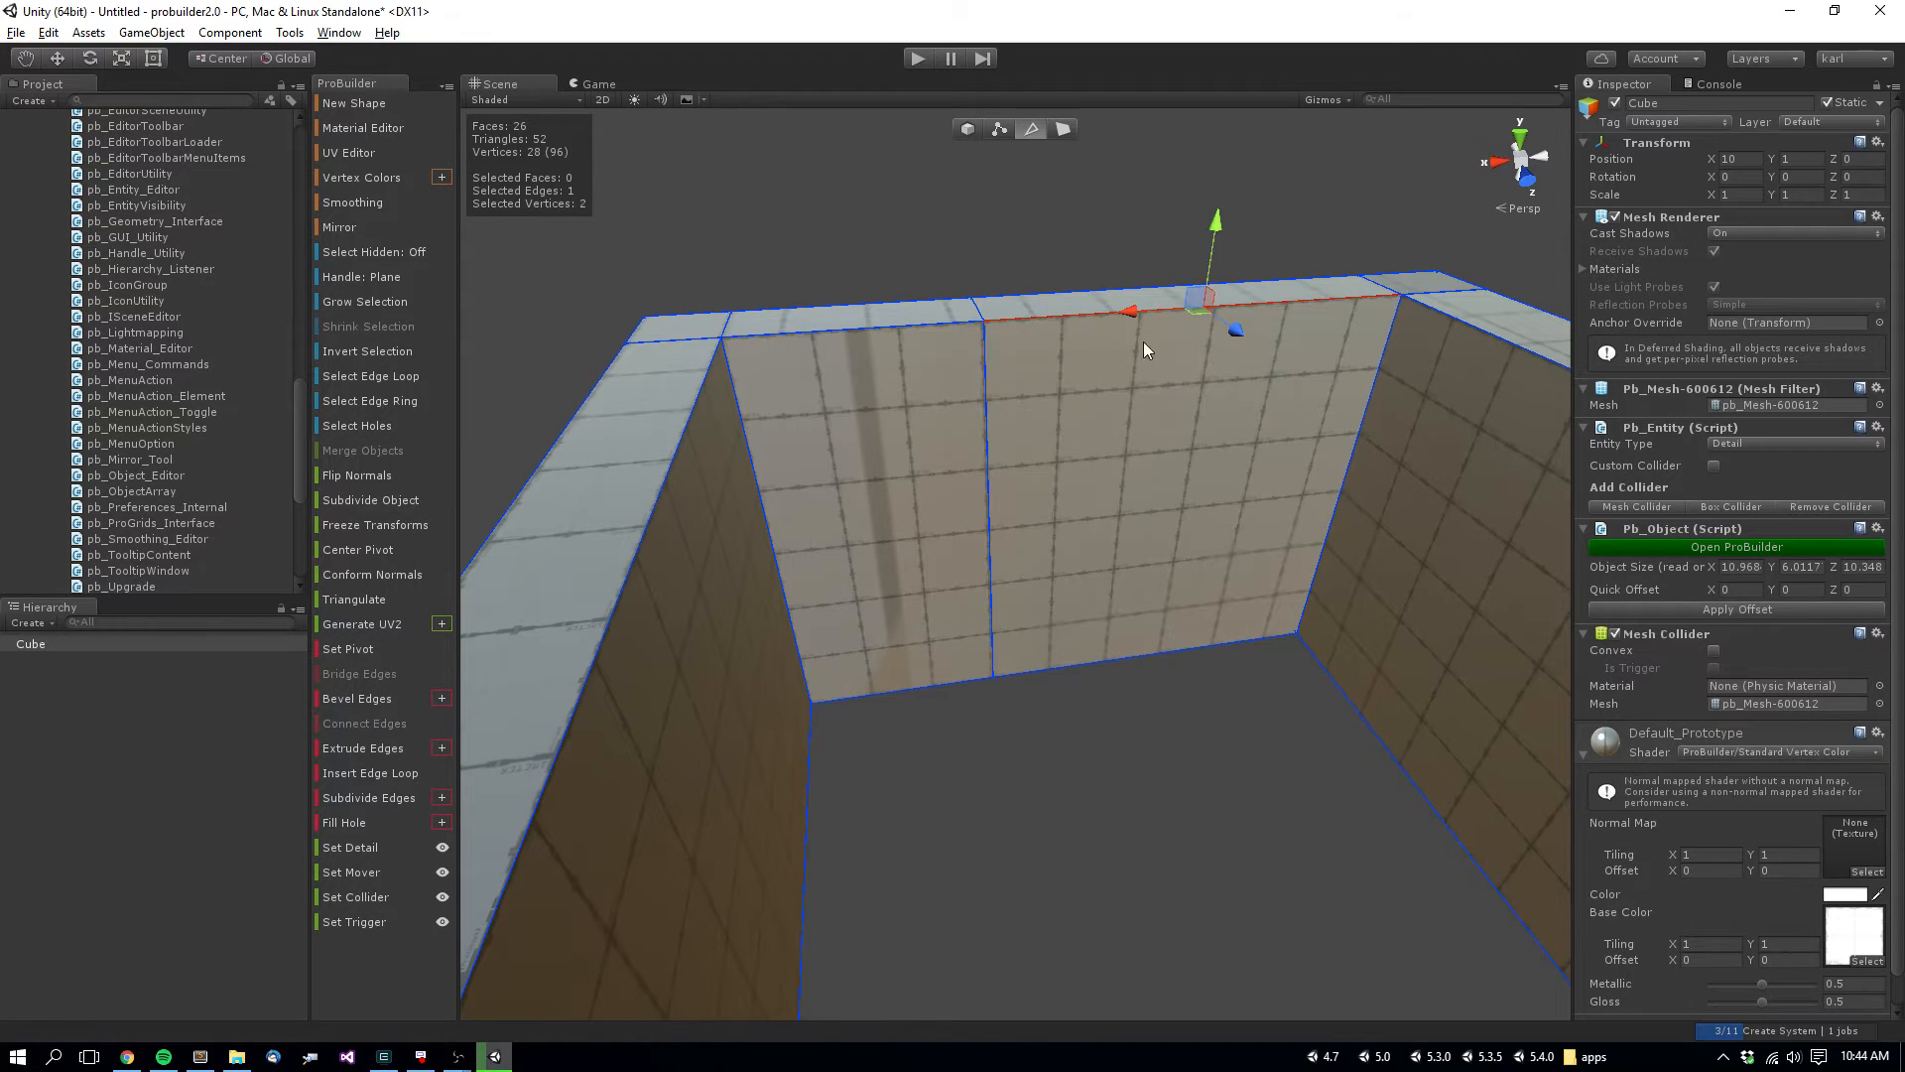
- Insert edge loops across one wall to mark out a door-sized panel at floor level
{"action": "left_click", "coordinate": [361, 723]}
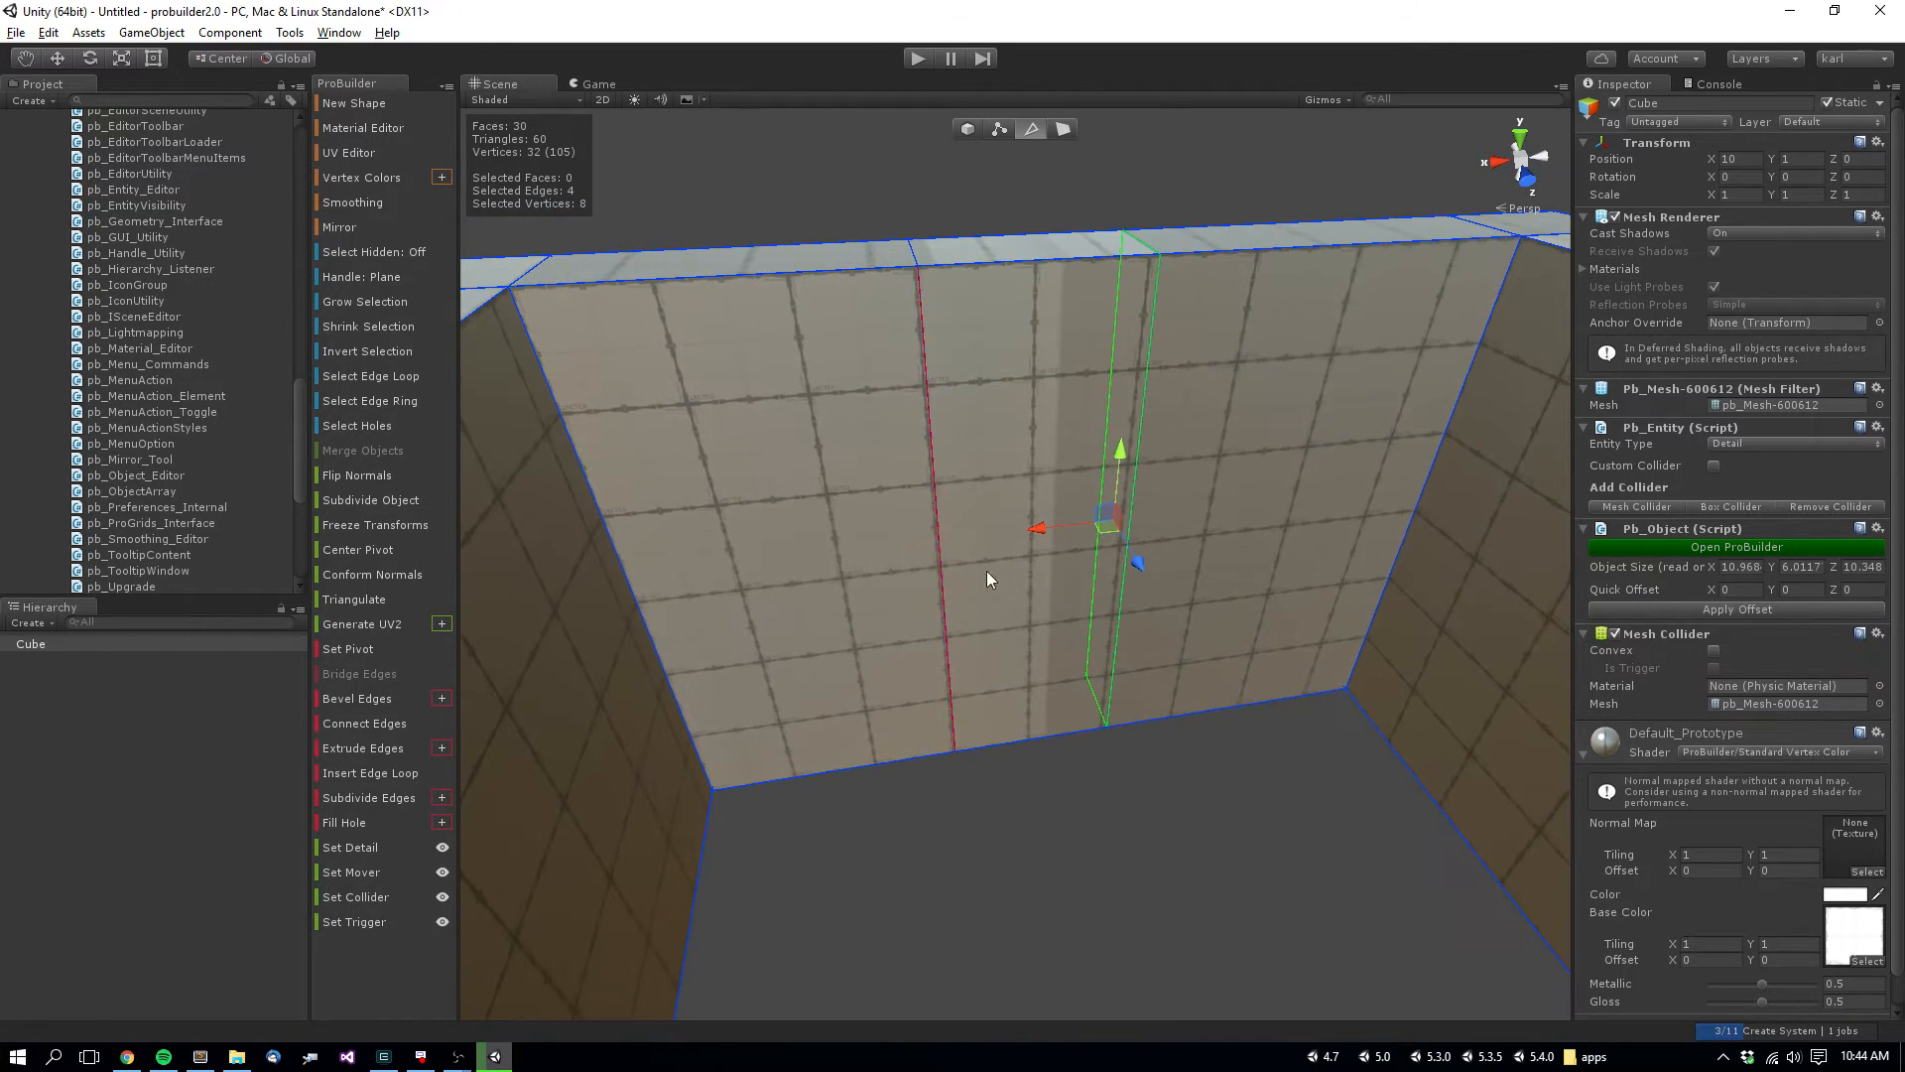
{"action": "left_click", "coordinate": [363, 722]}
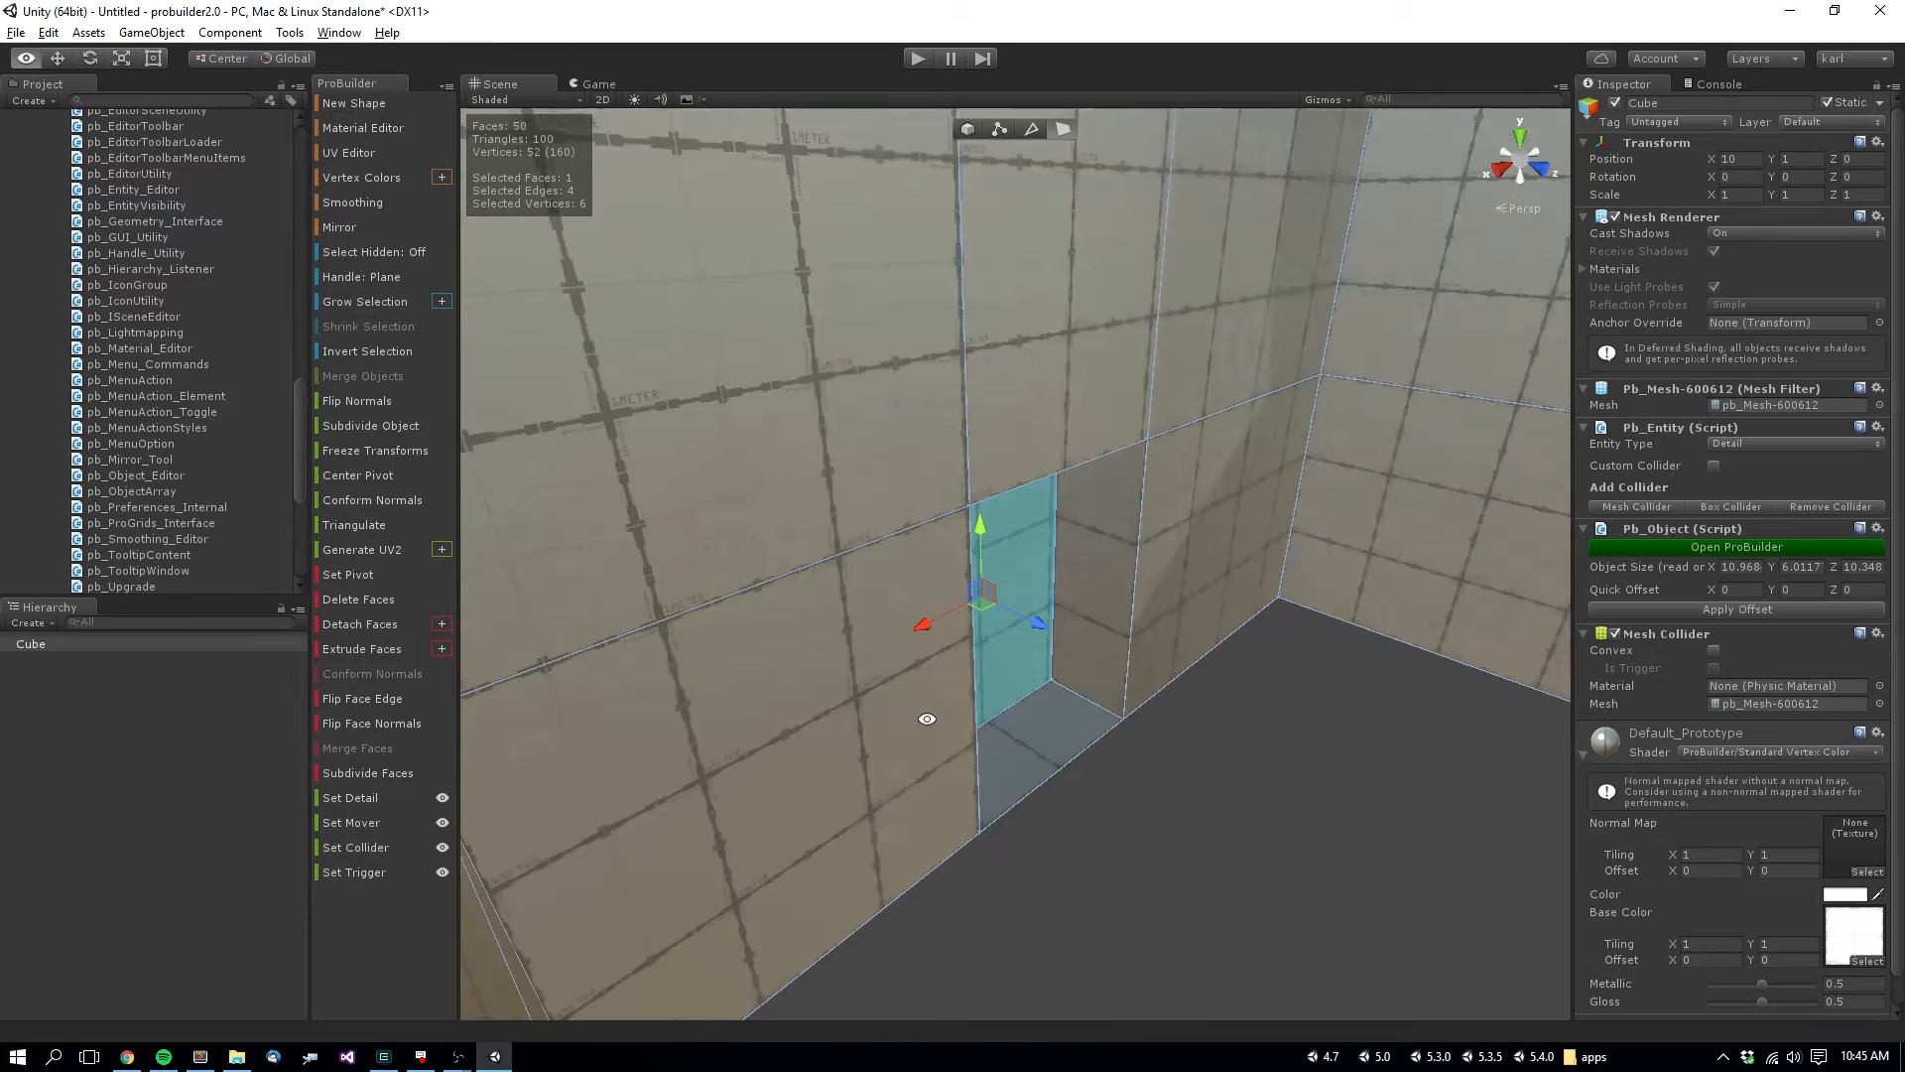
- Create a fresh cube for the next room
{"action": "left_click", "coordinate": [359, 597]}
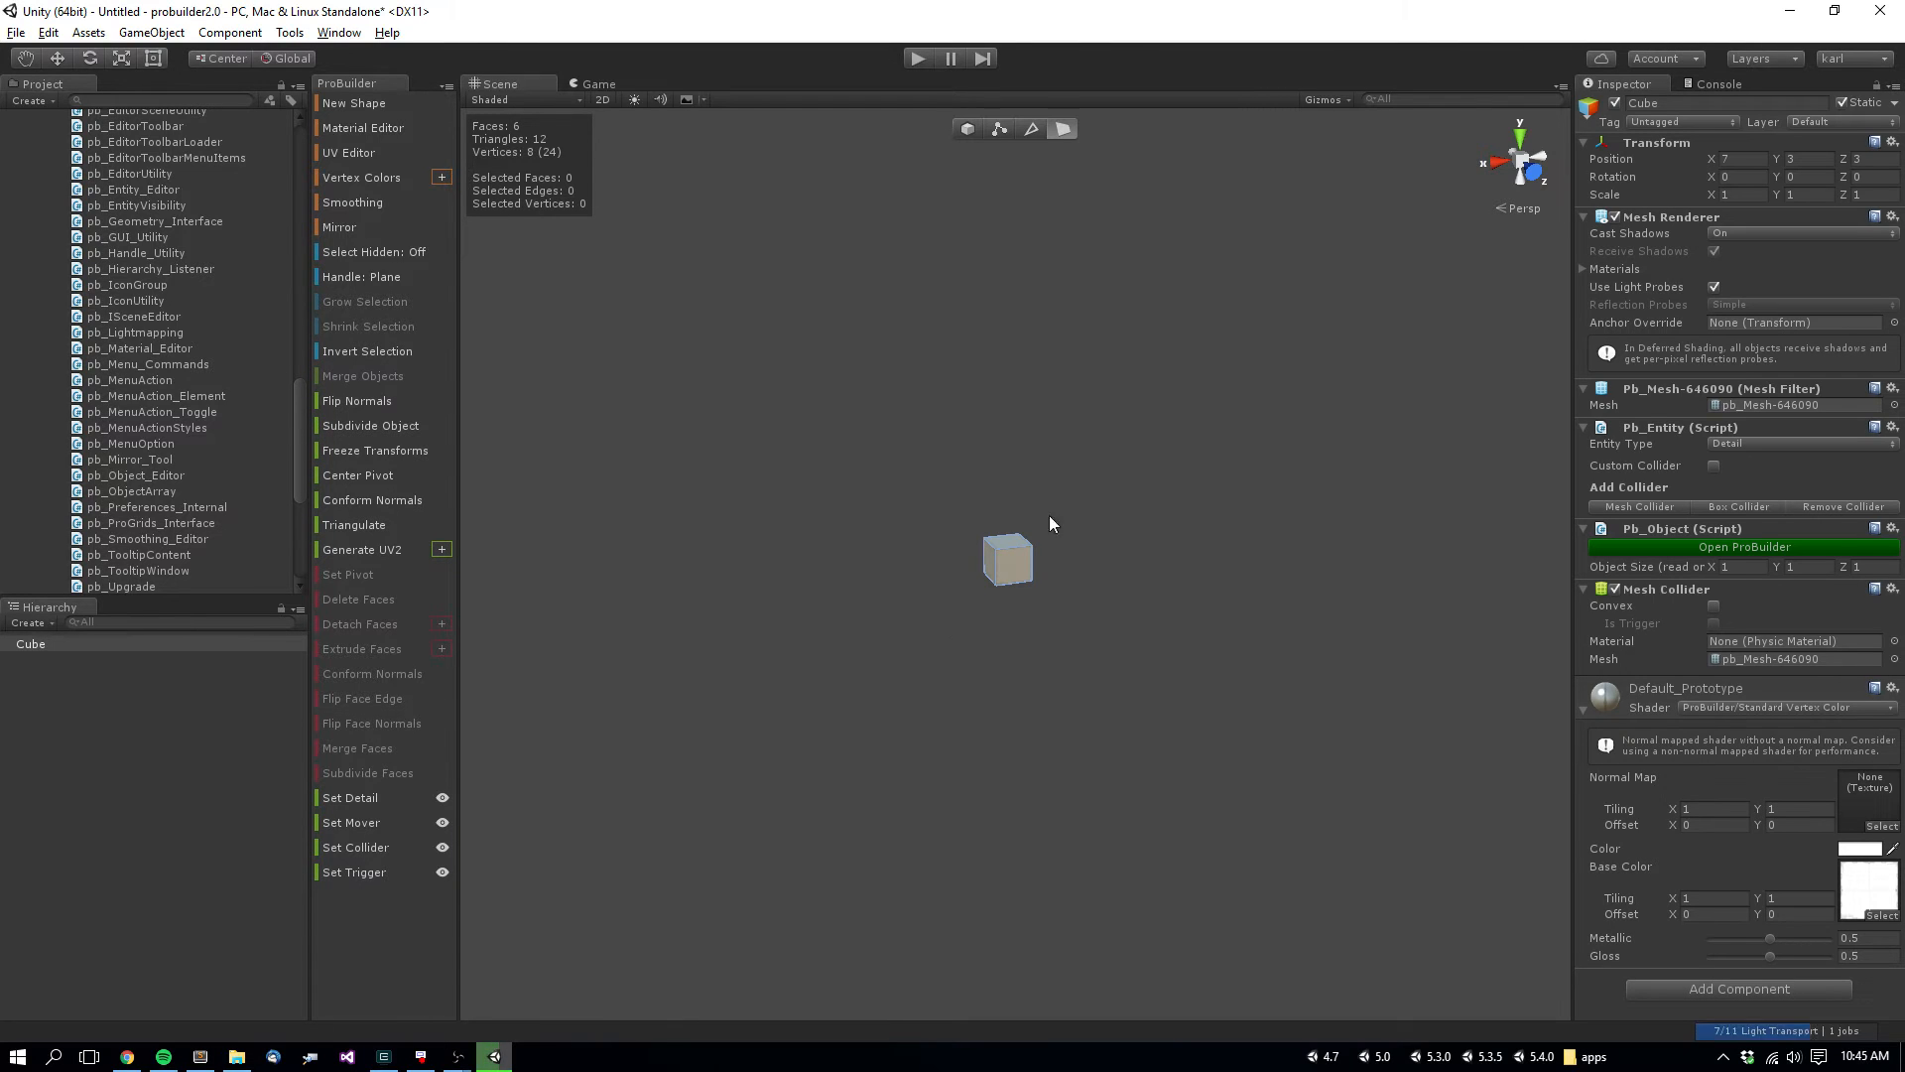
- Select a face of the new cube to grow it into a long, tall-walled room
{"action": "left_click", "coordinate": [1006, 560]}
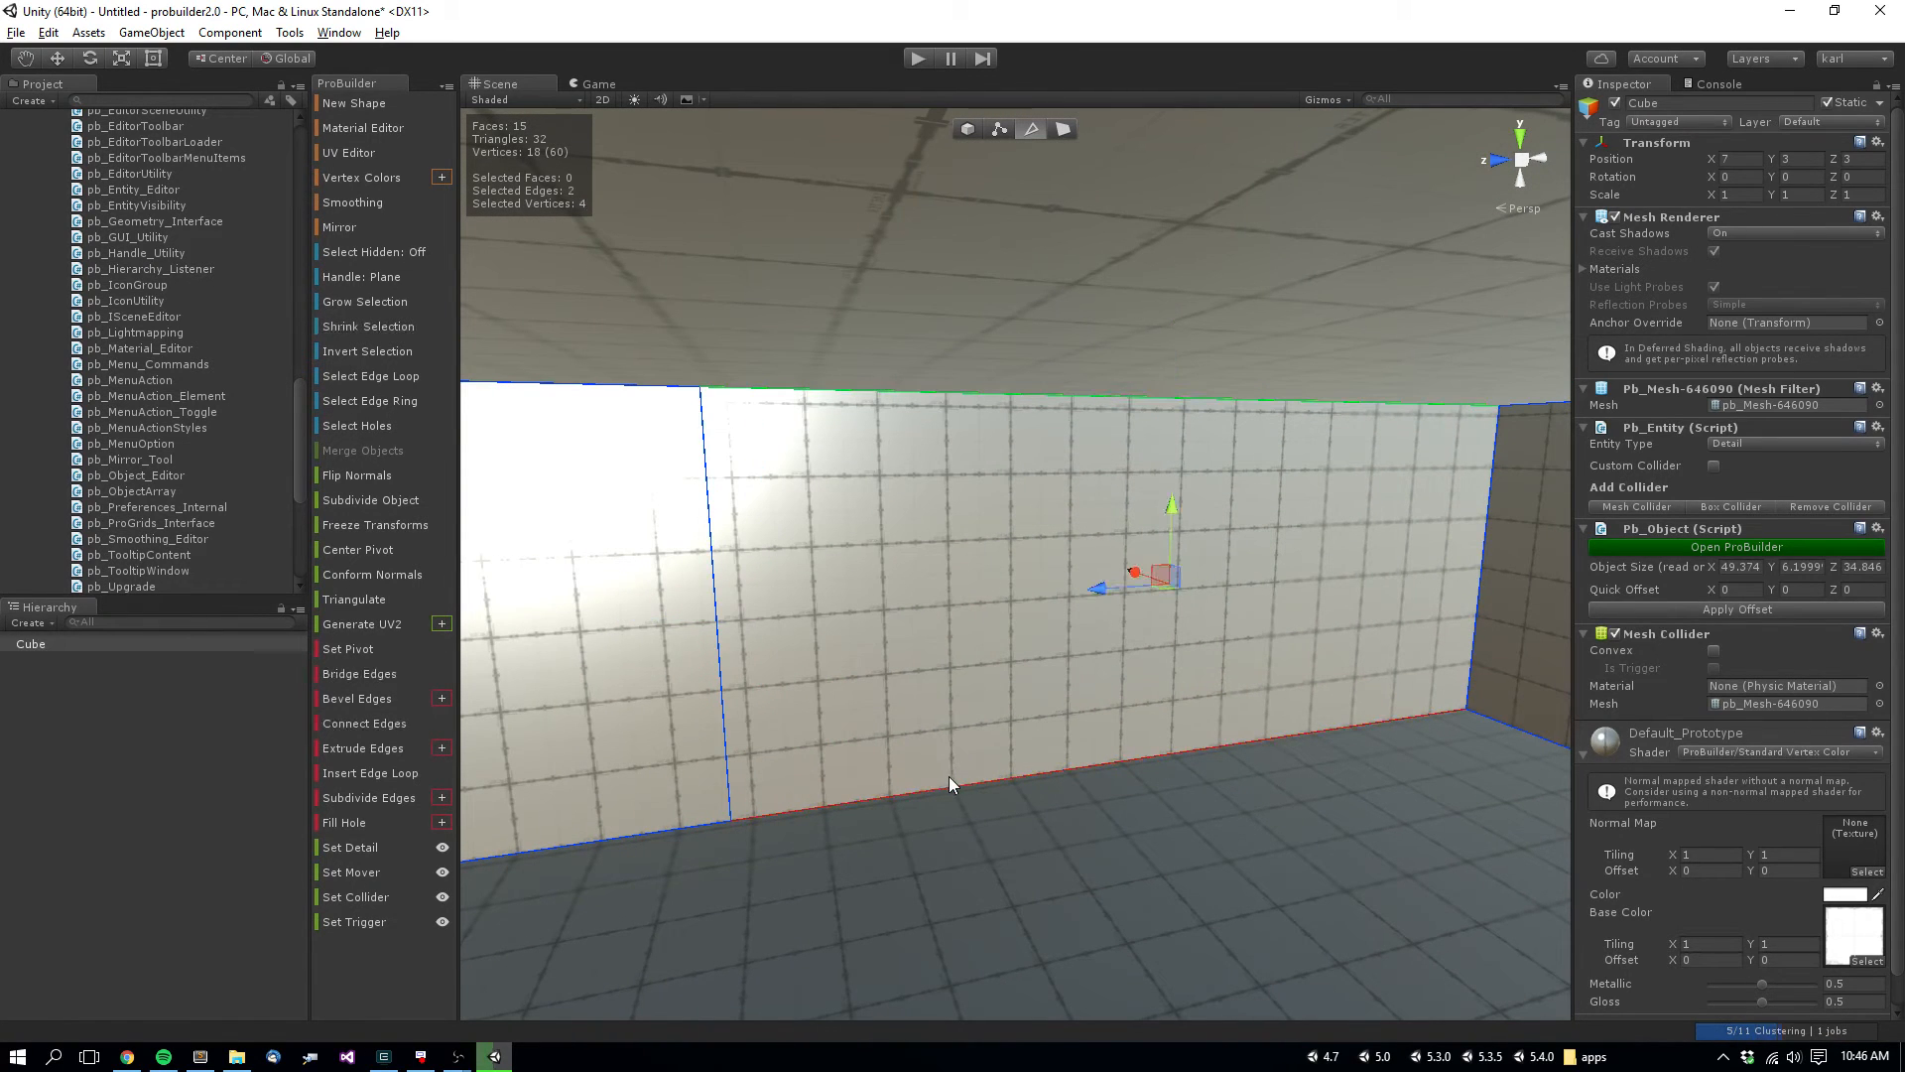
- Insert an edge loop to split the long wall into sections for a doorway
{"action": "left_click", "coordinate": [361, 722]}
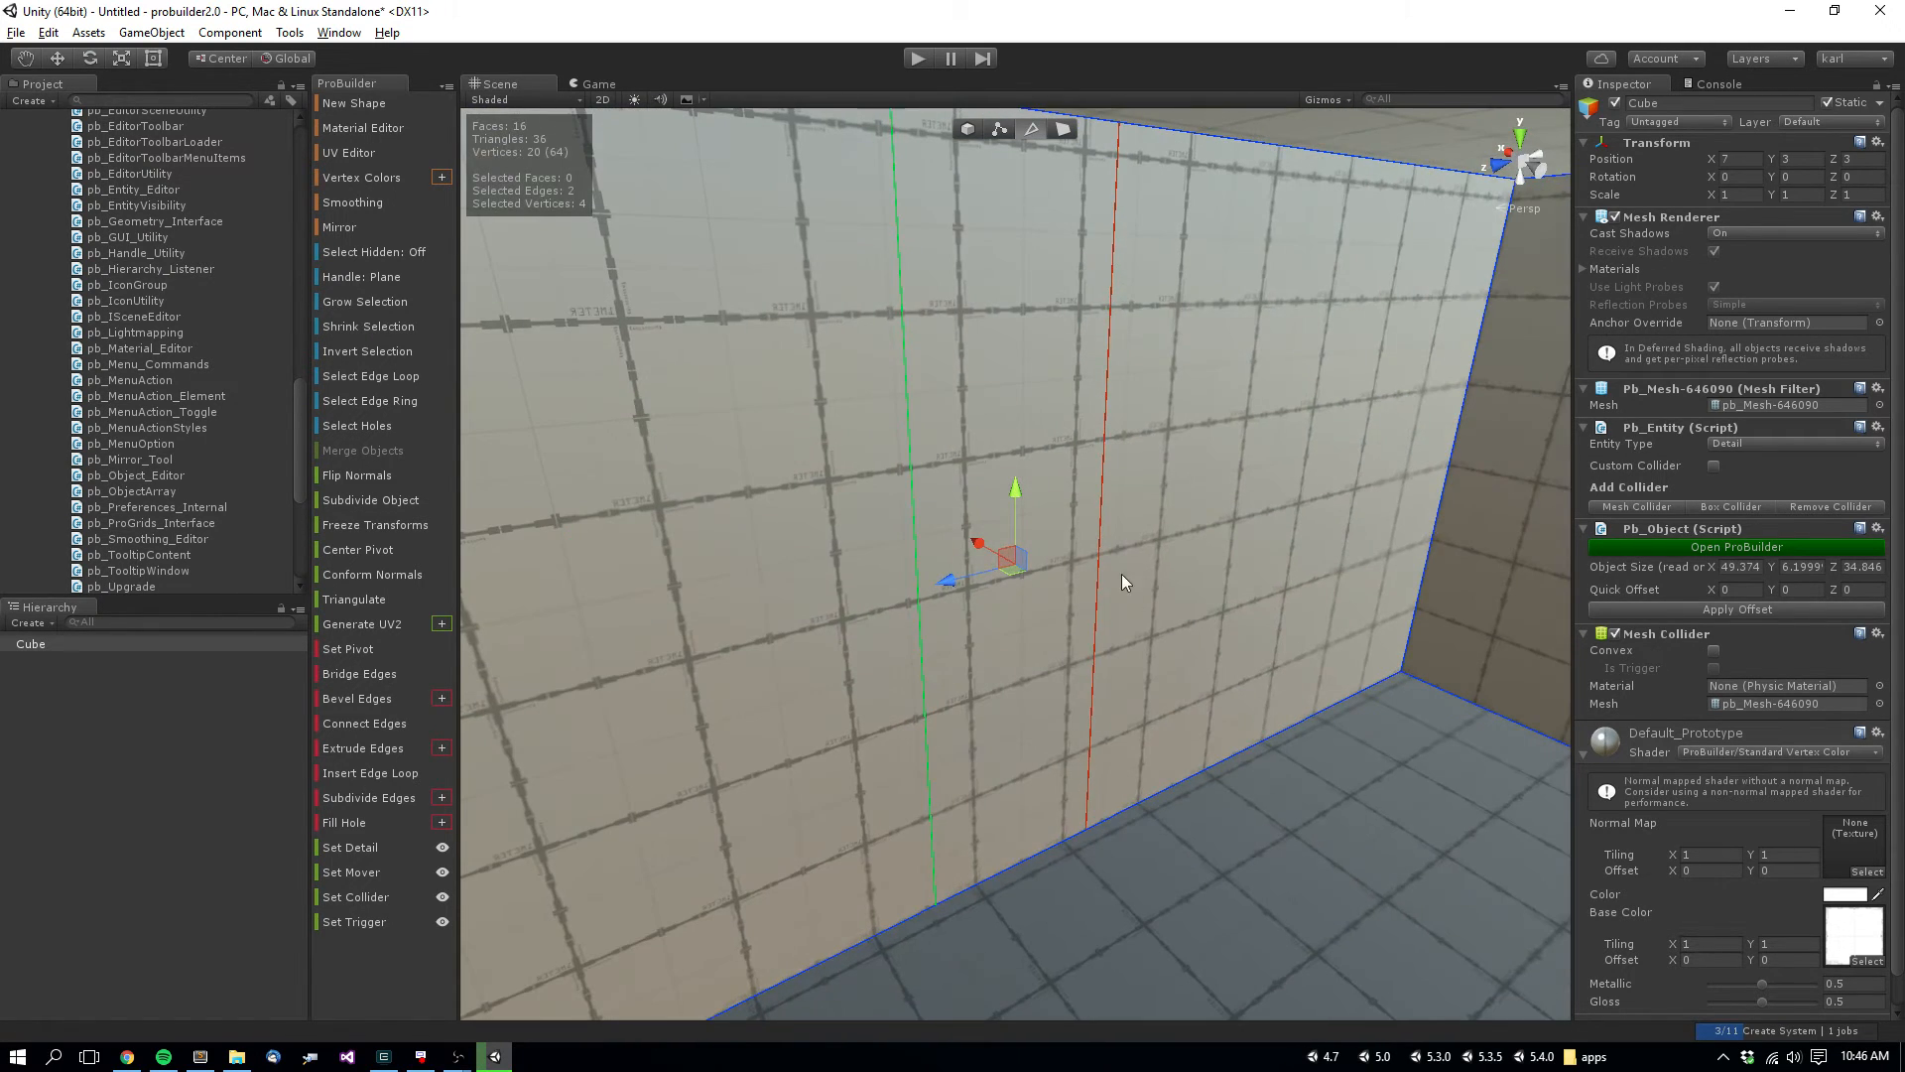
{"action": "mouse_move", "coordinate": [1079, 556]}
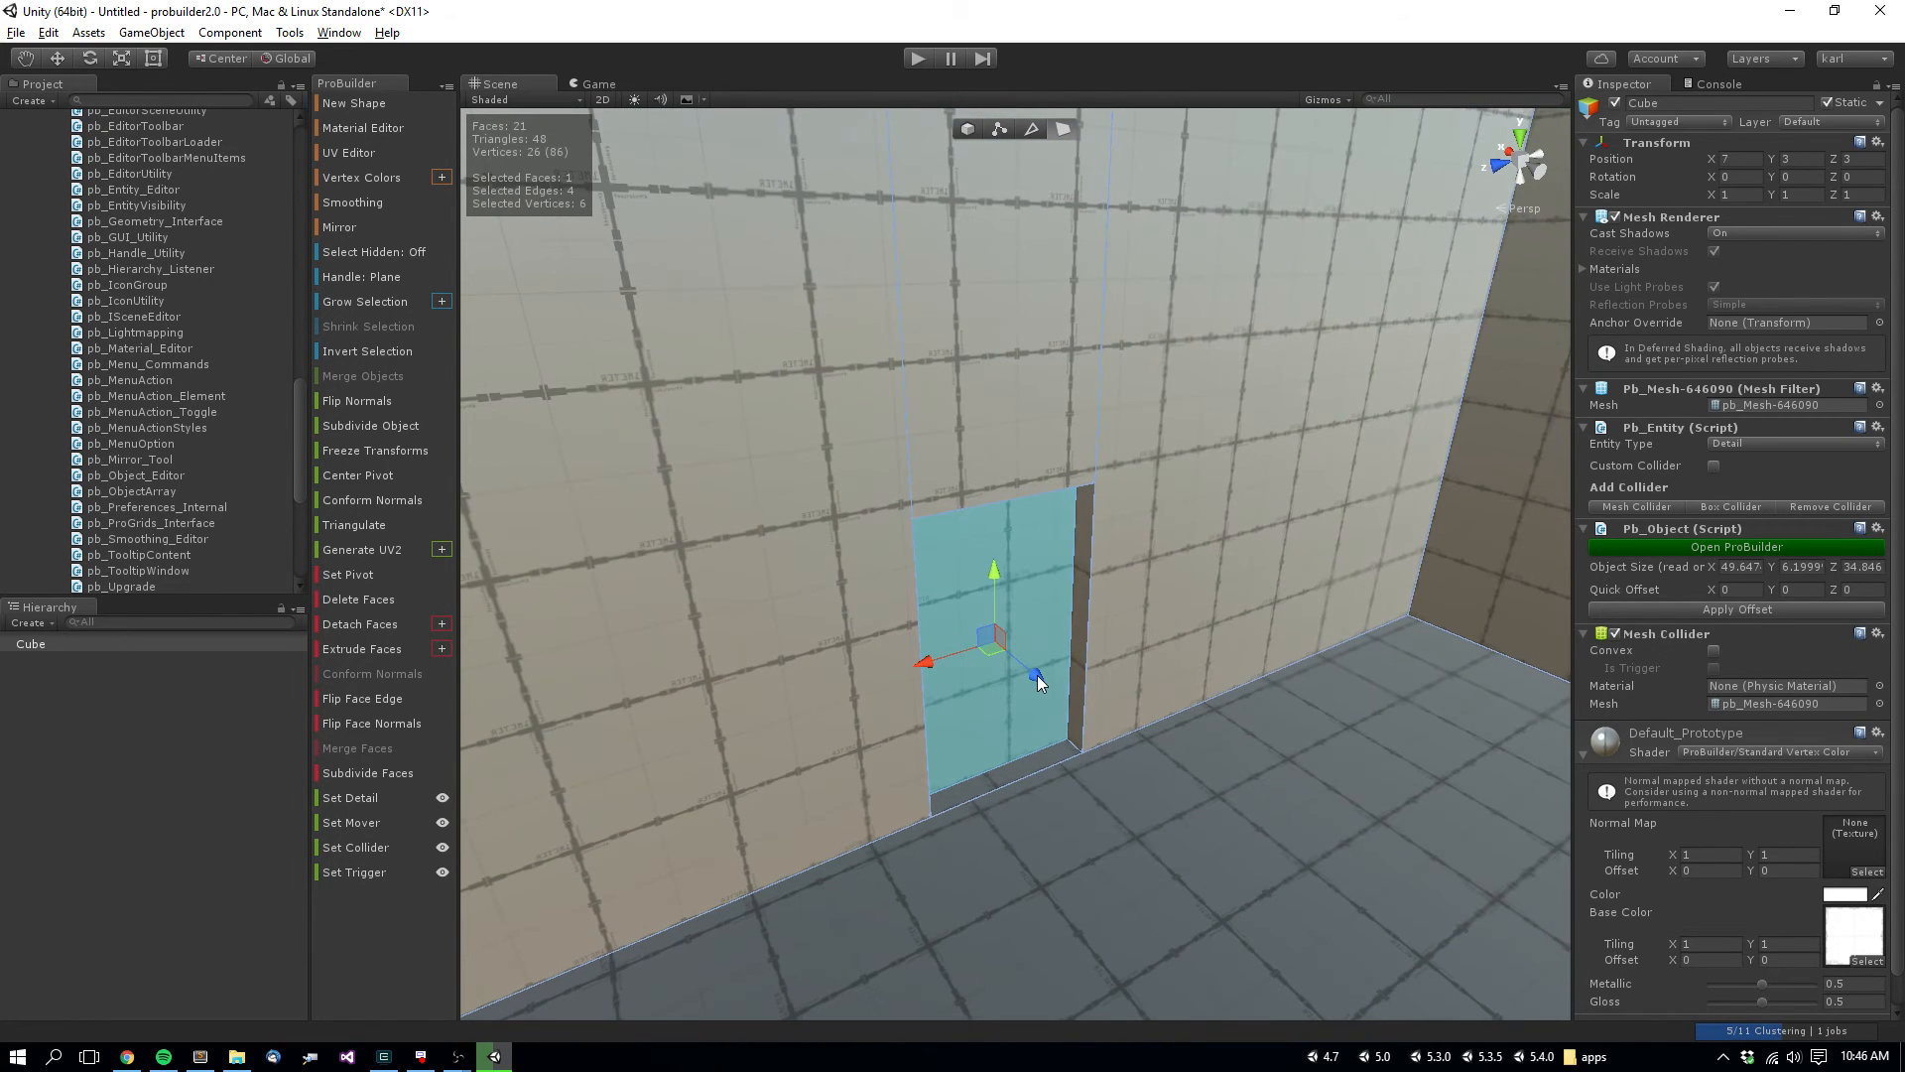
{"action": "mouse_move", "coordinate": [1034, 669]}
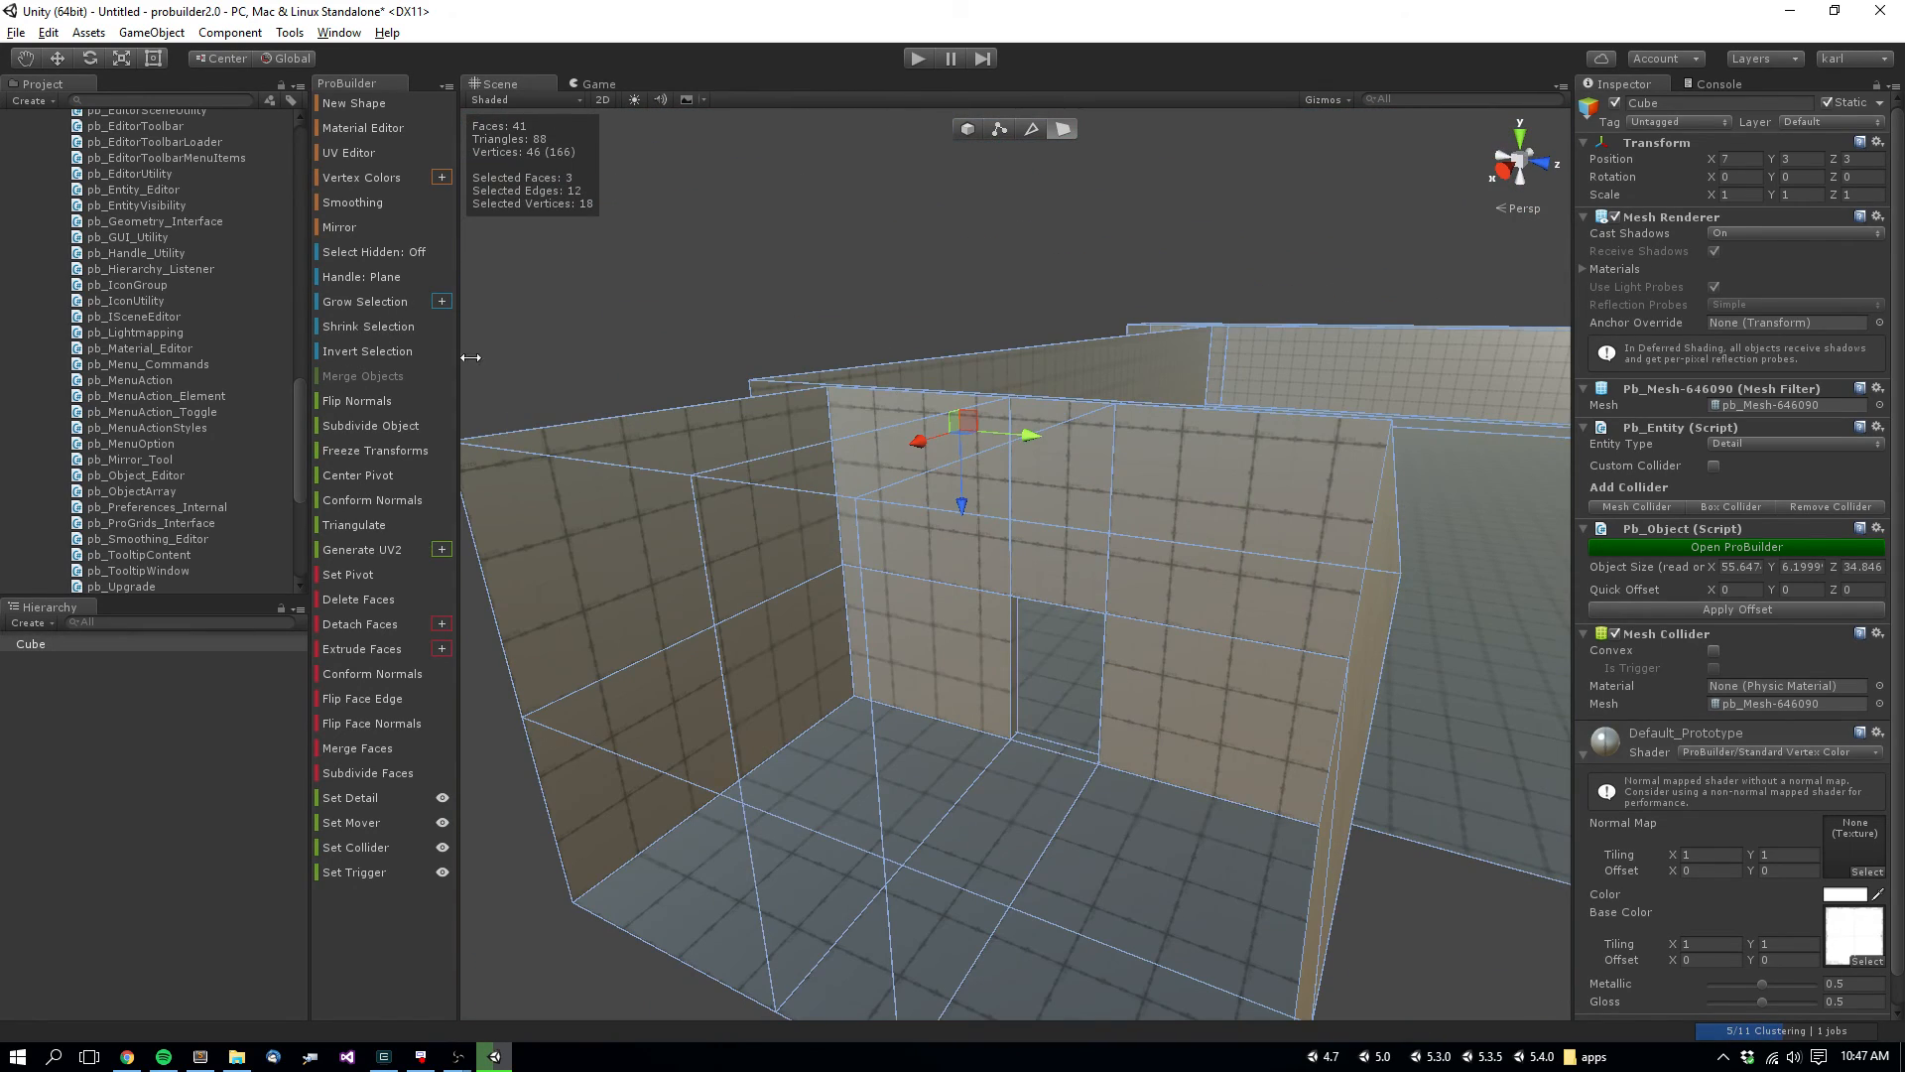
- Toggle Select Hidden off and on, leaving hidden-face selection enabled
{"action": "left_click", "coordinate": [374, 252]}
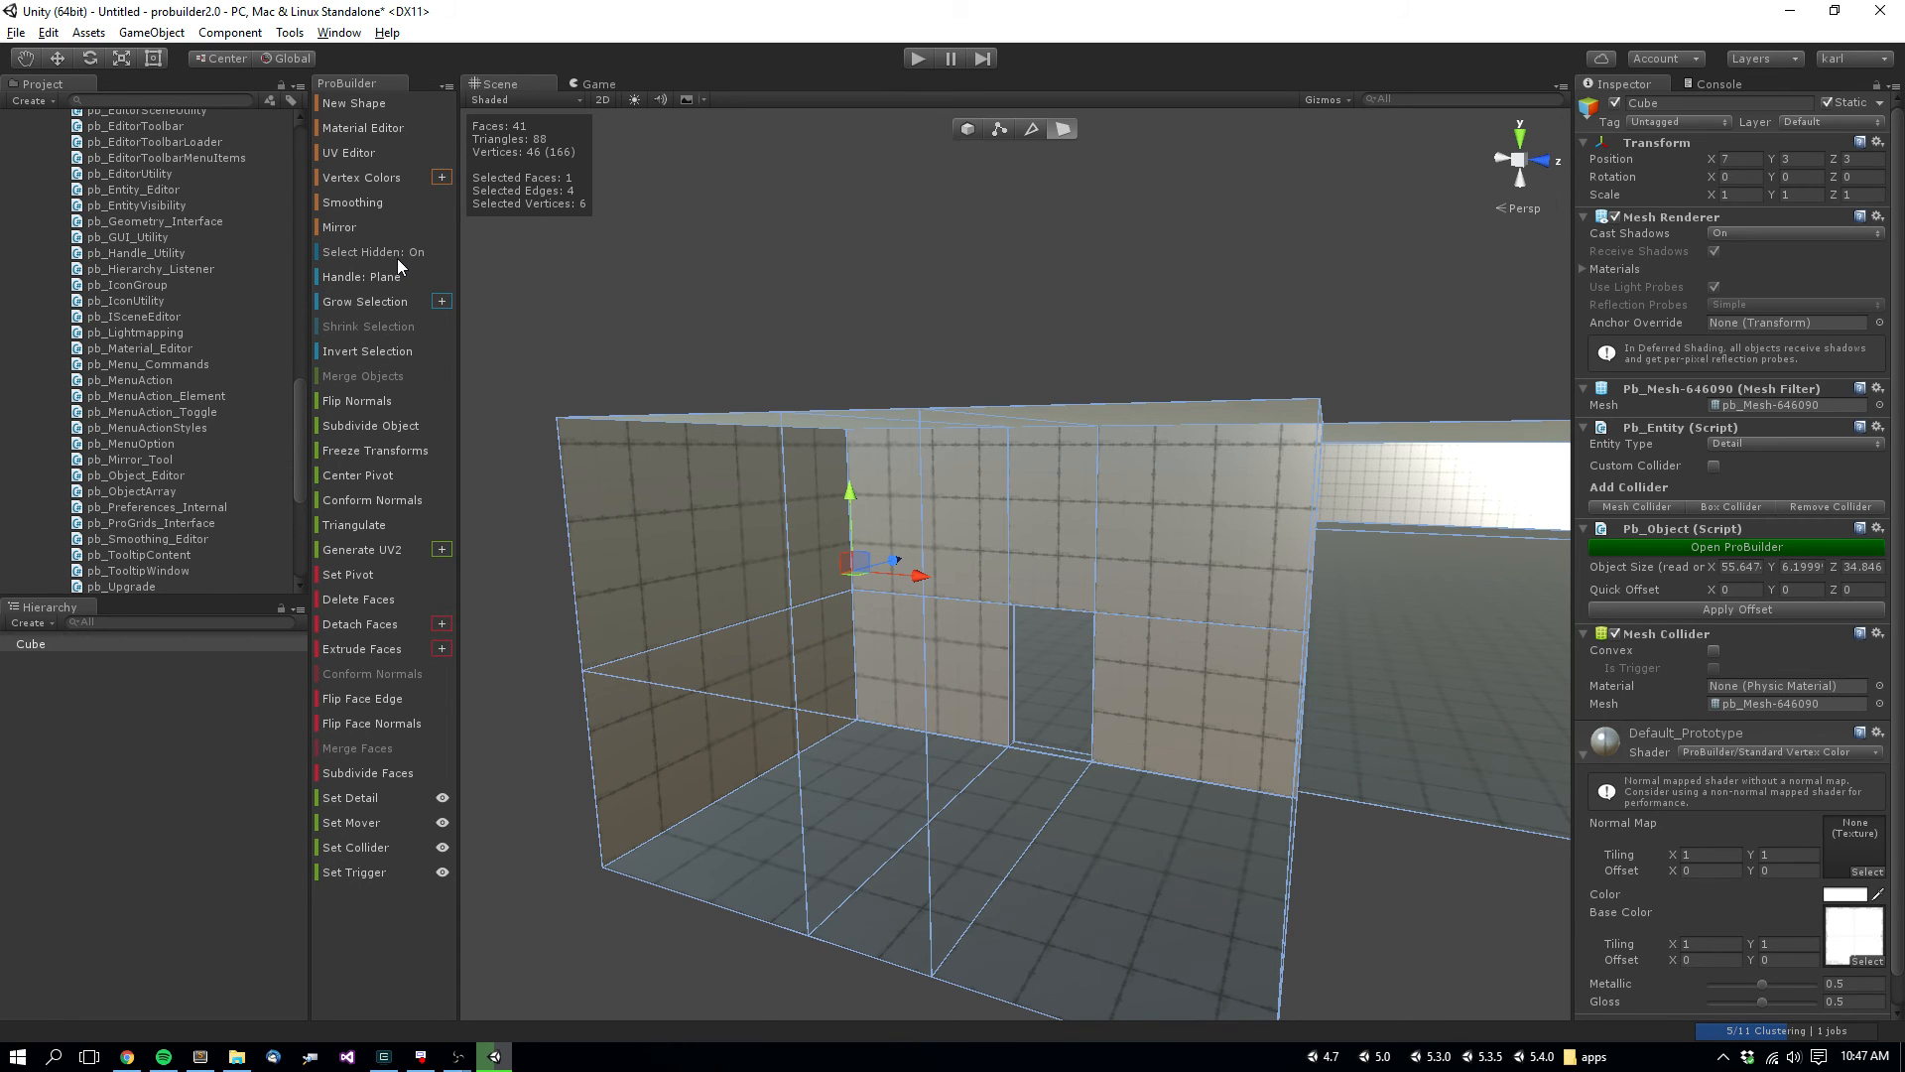
{"action": "left_click", "coordinate": [373, 252]}
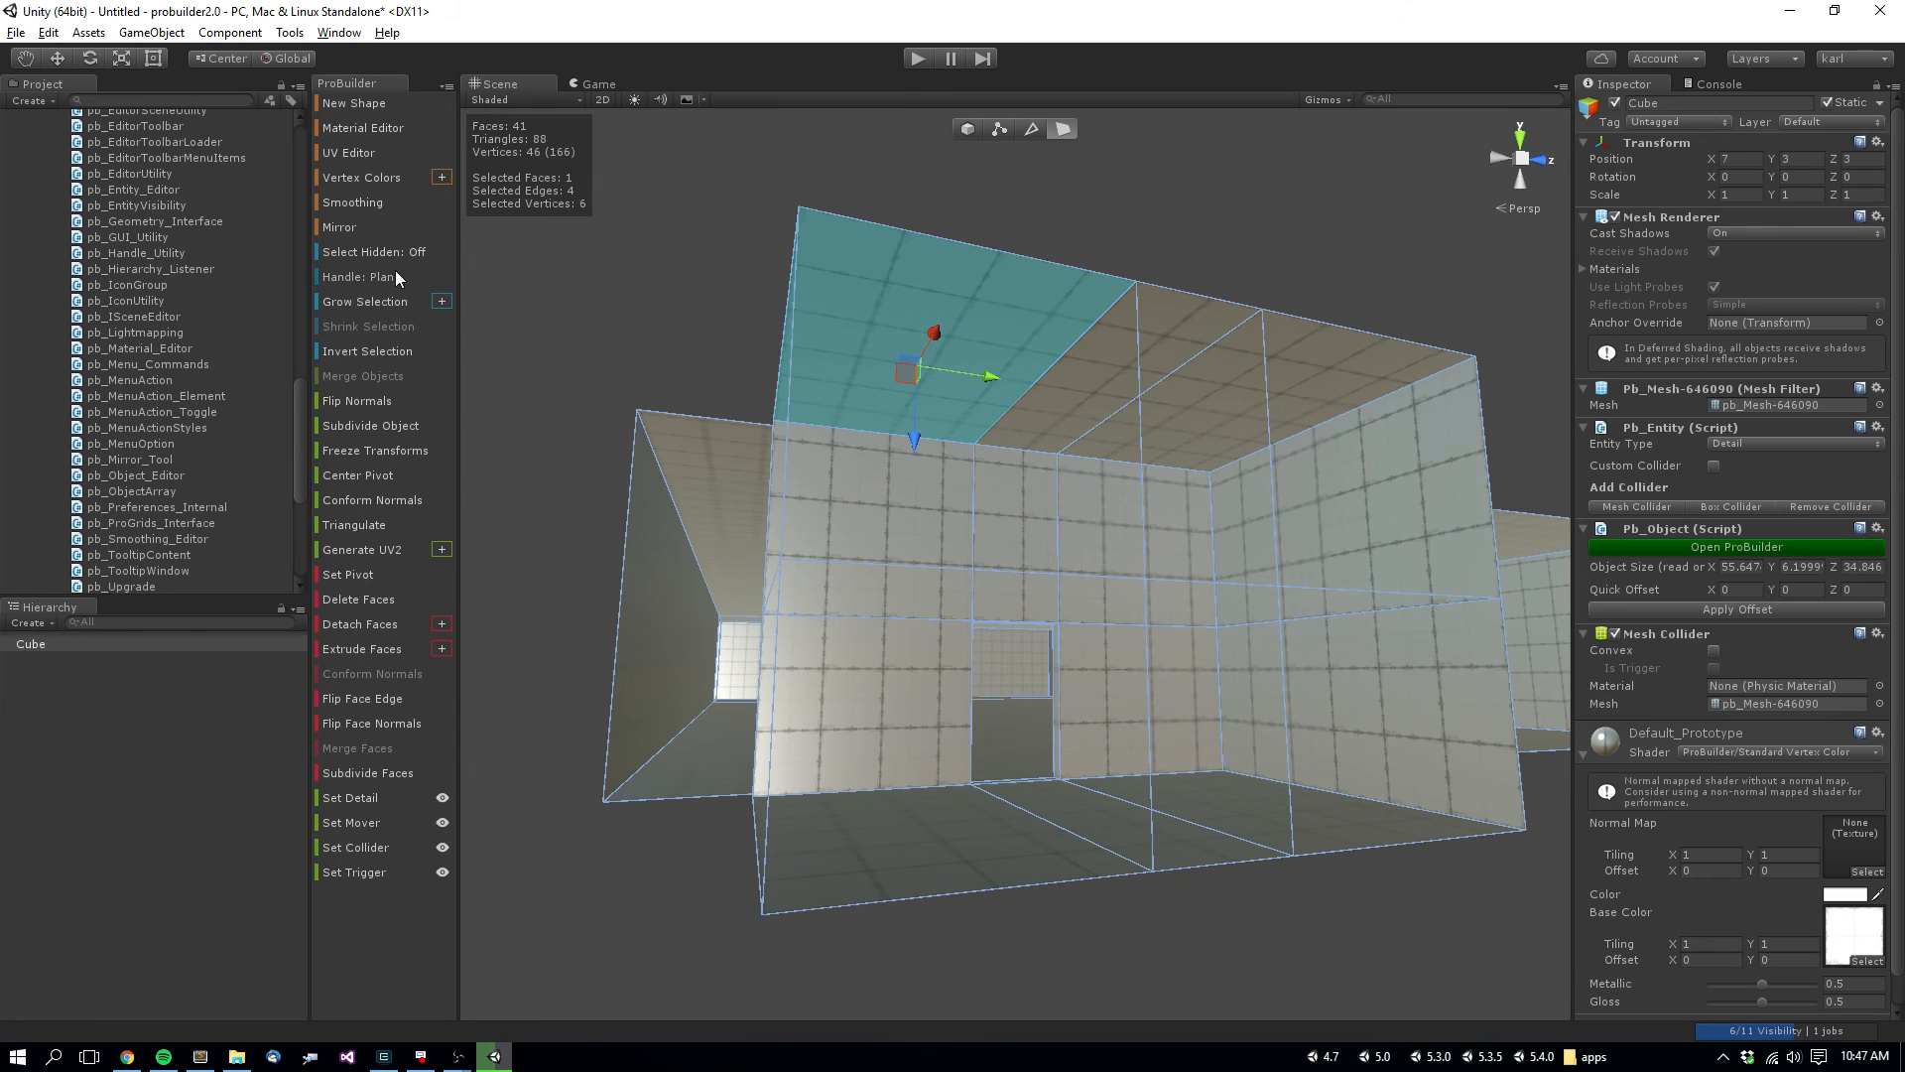
{"action": "left_click", "coordinate": [373, 252]}
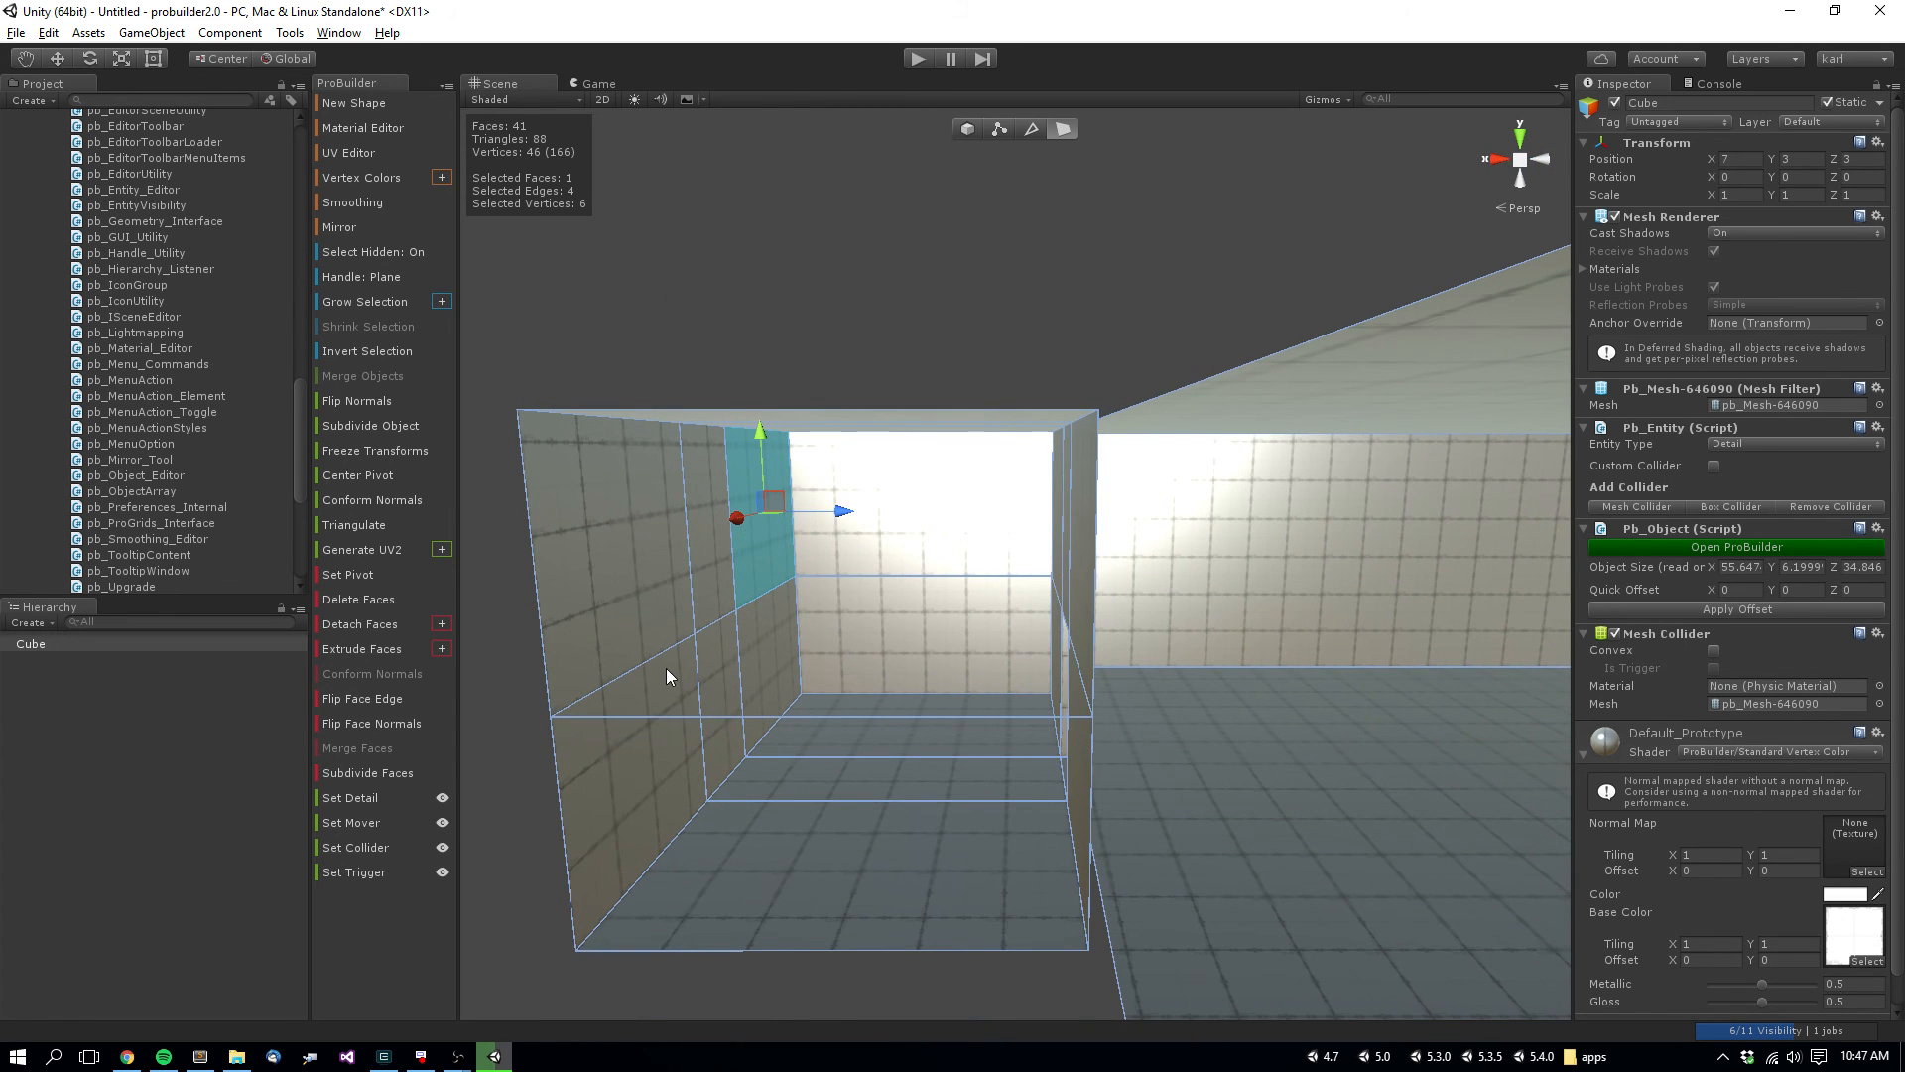
{"action": "mouse_move", "coordinate": [669, 669]}
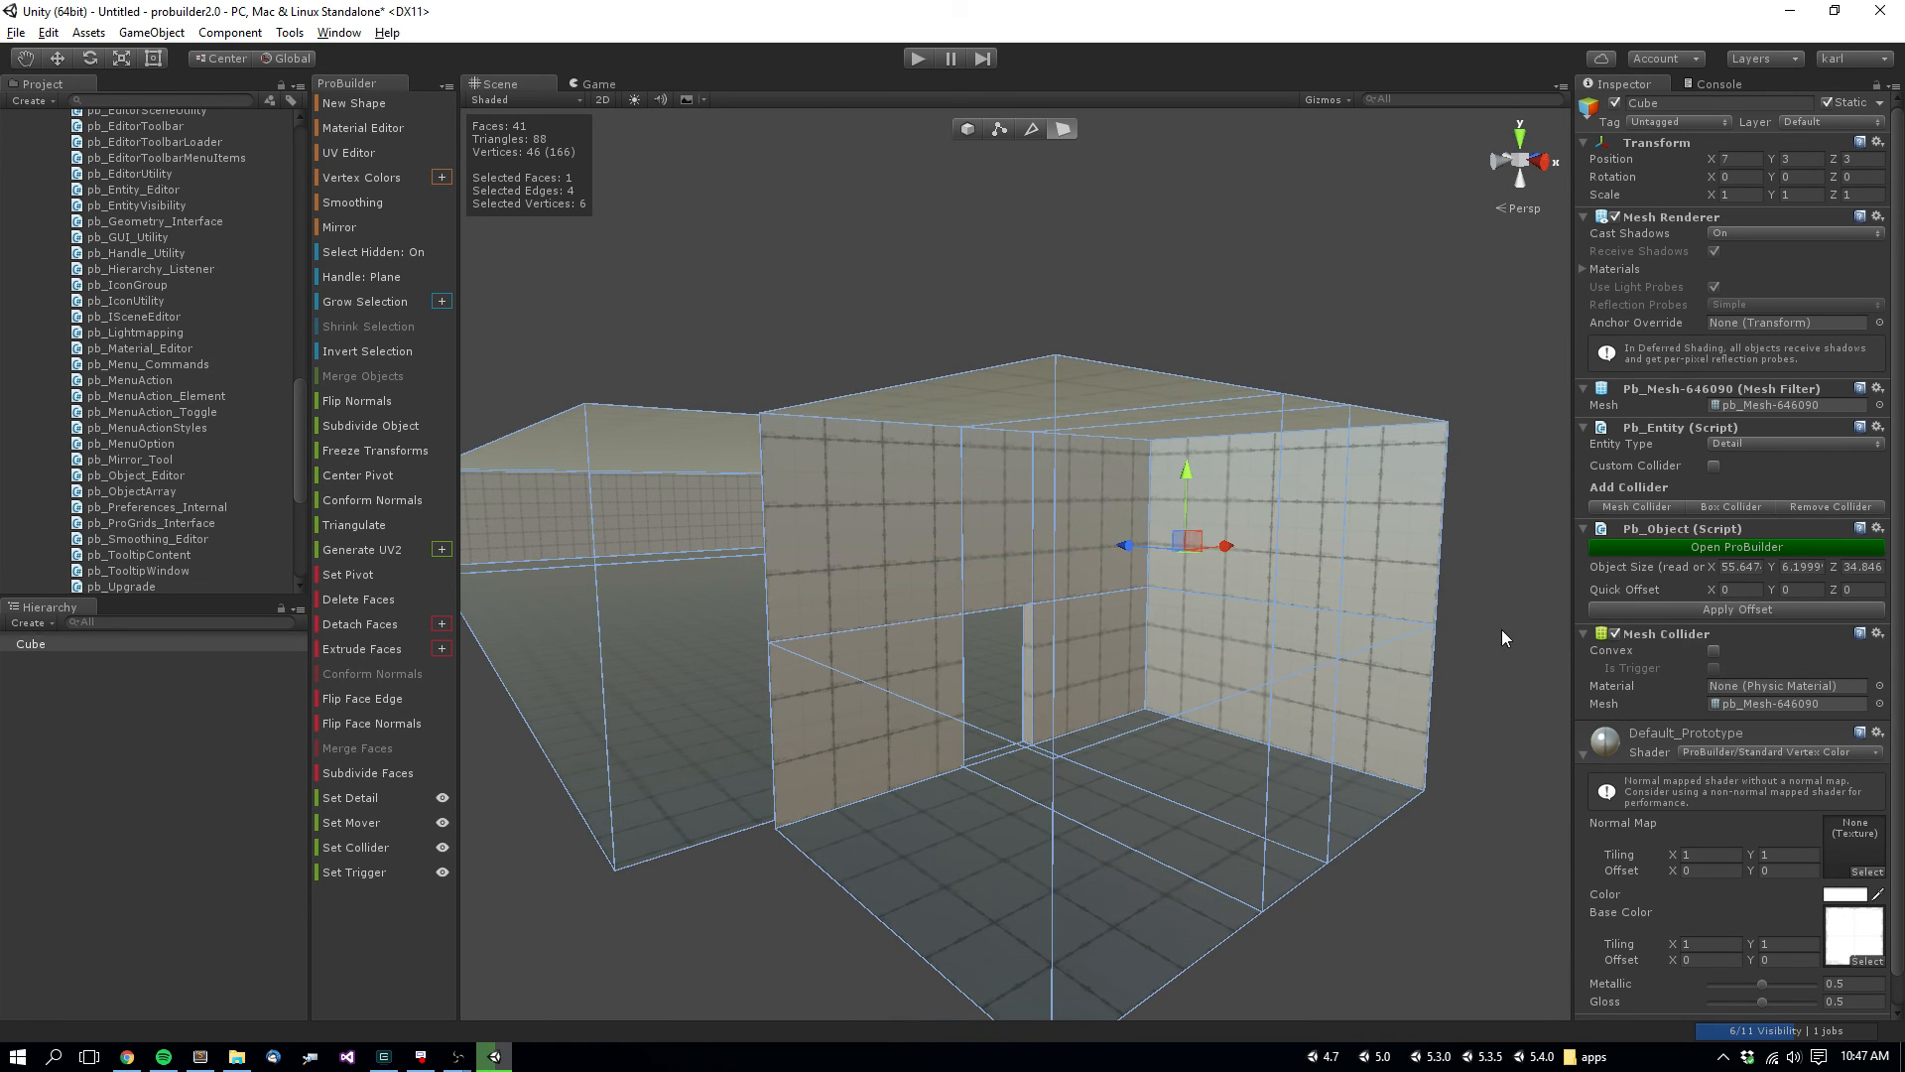
{"action": "mouse_move", "coordinate": [1496, 637]}
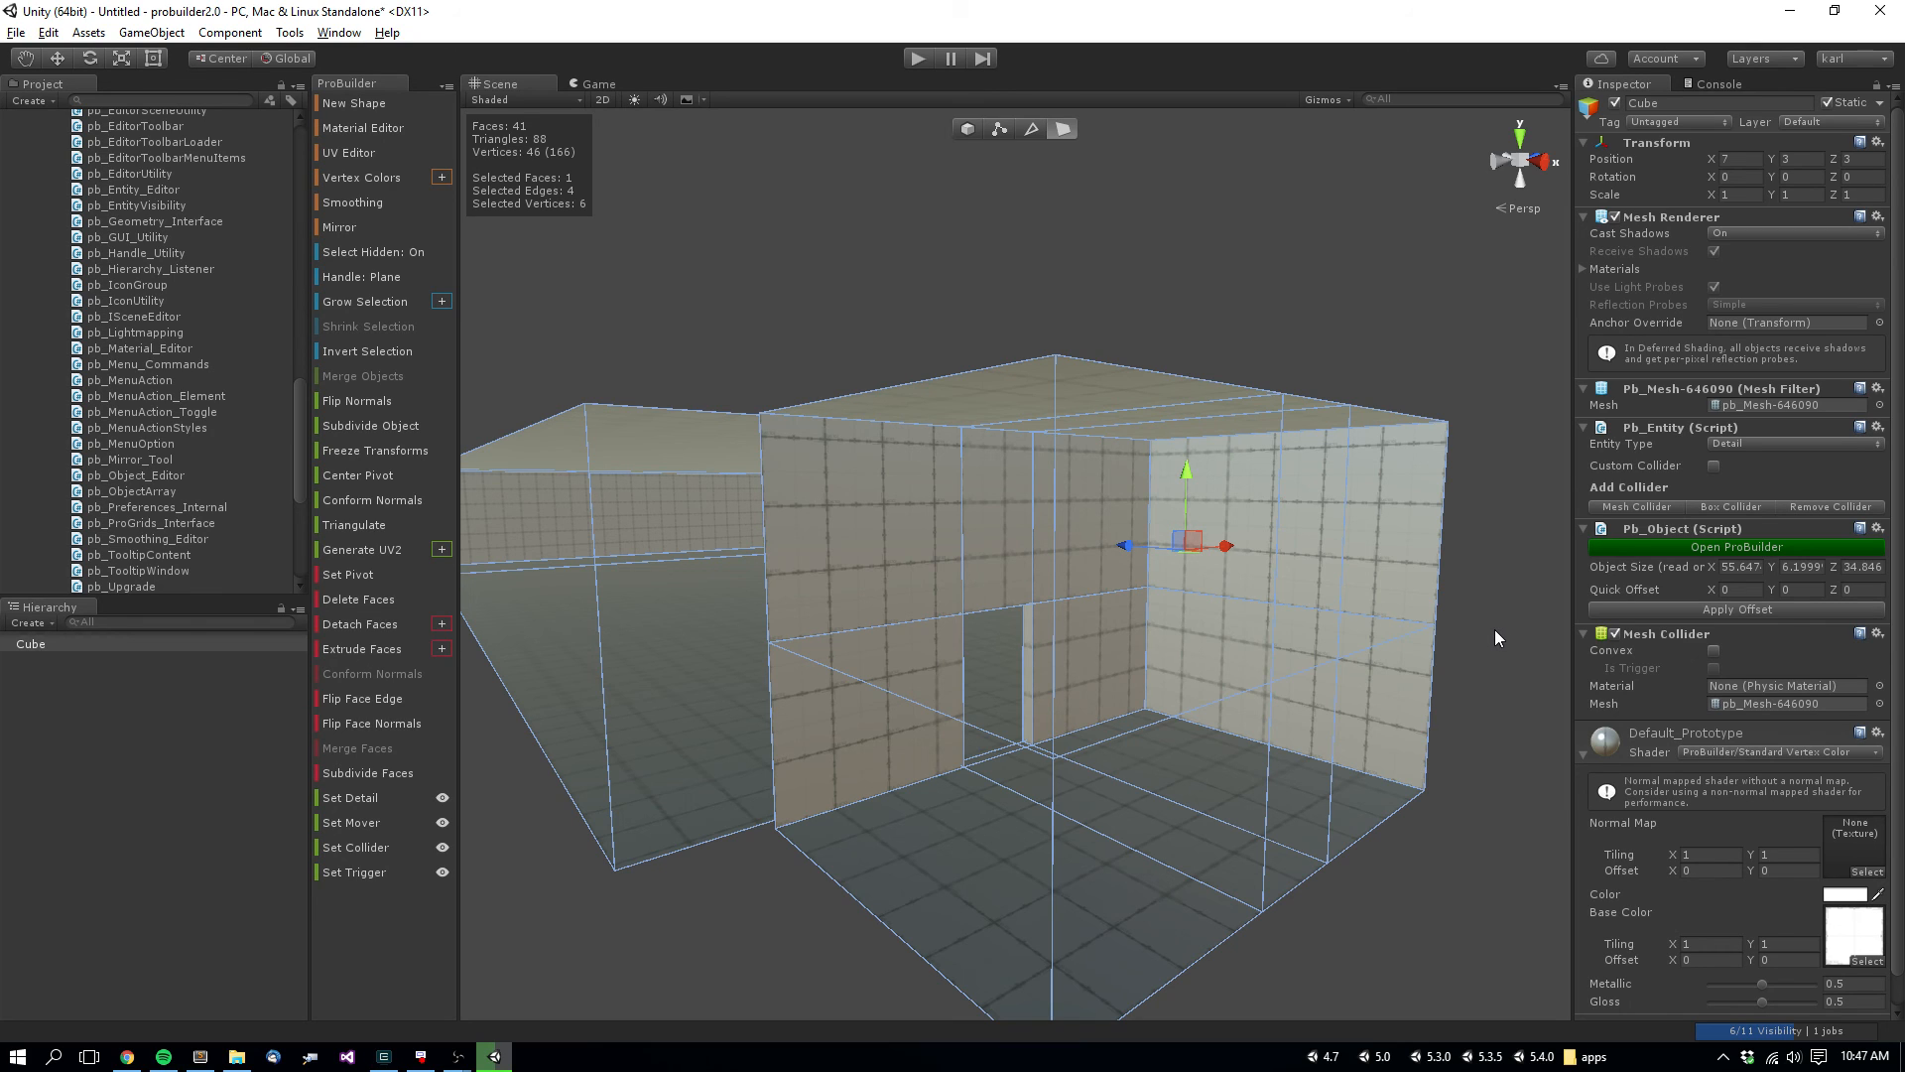
{"action": "mouse_move", "coordinate": [1333, 605]}
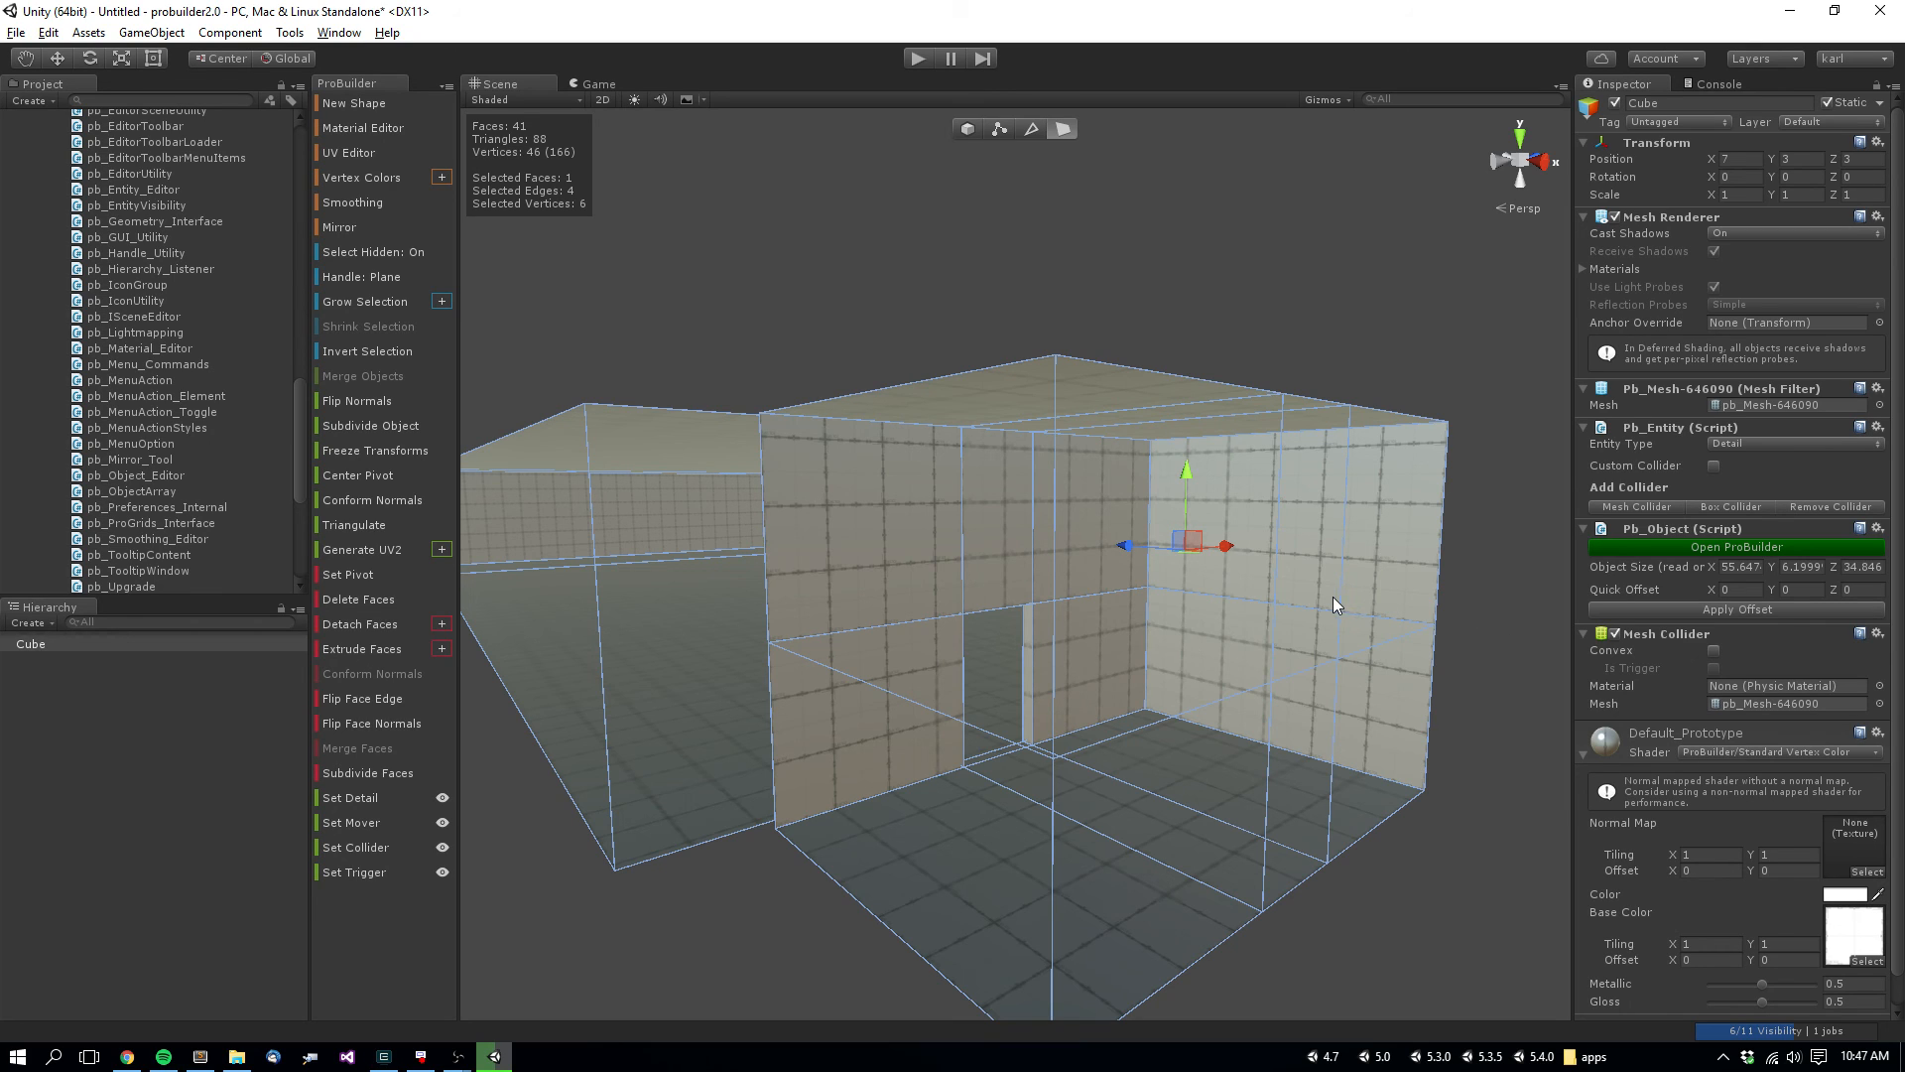
{"action": "mouse_move", "coordinate": [1351, 593]}
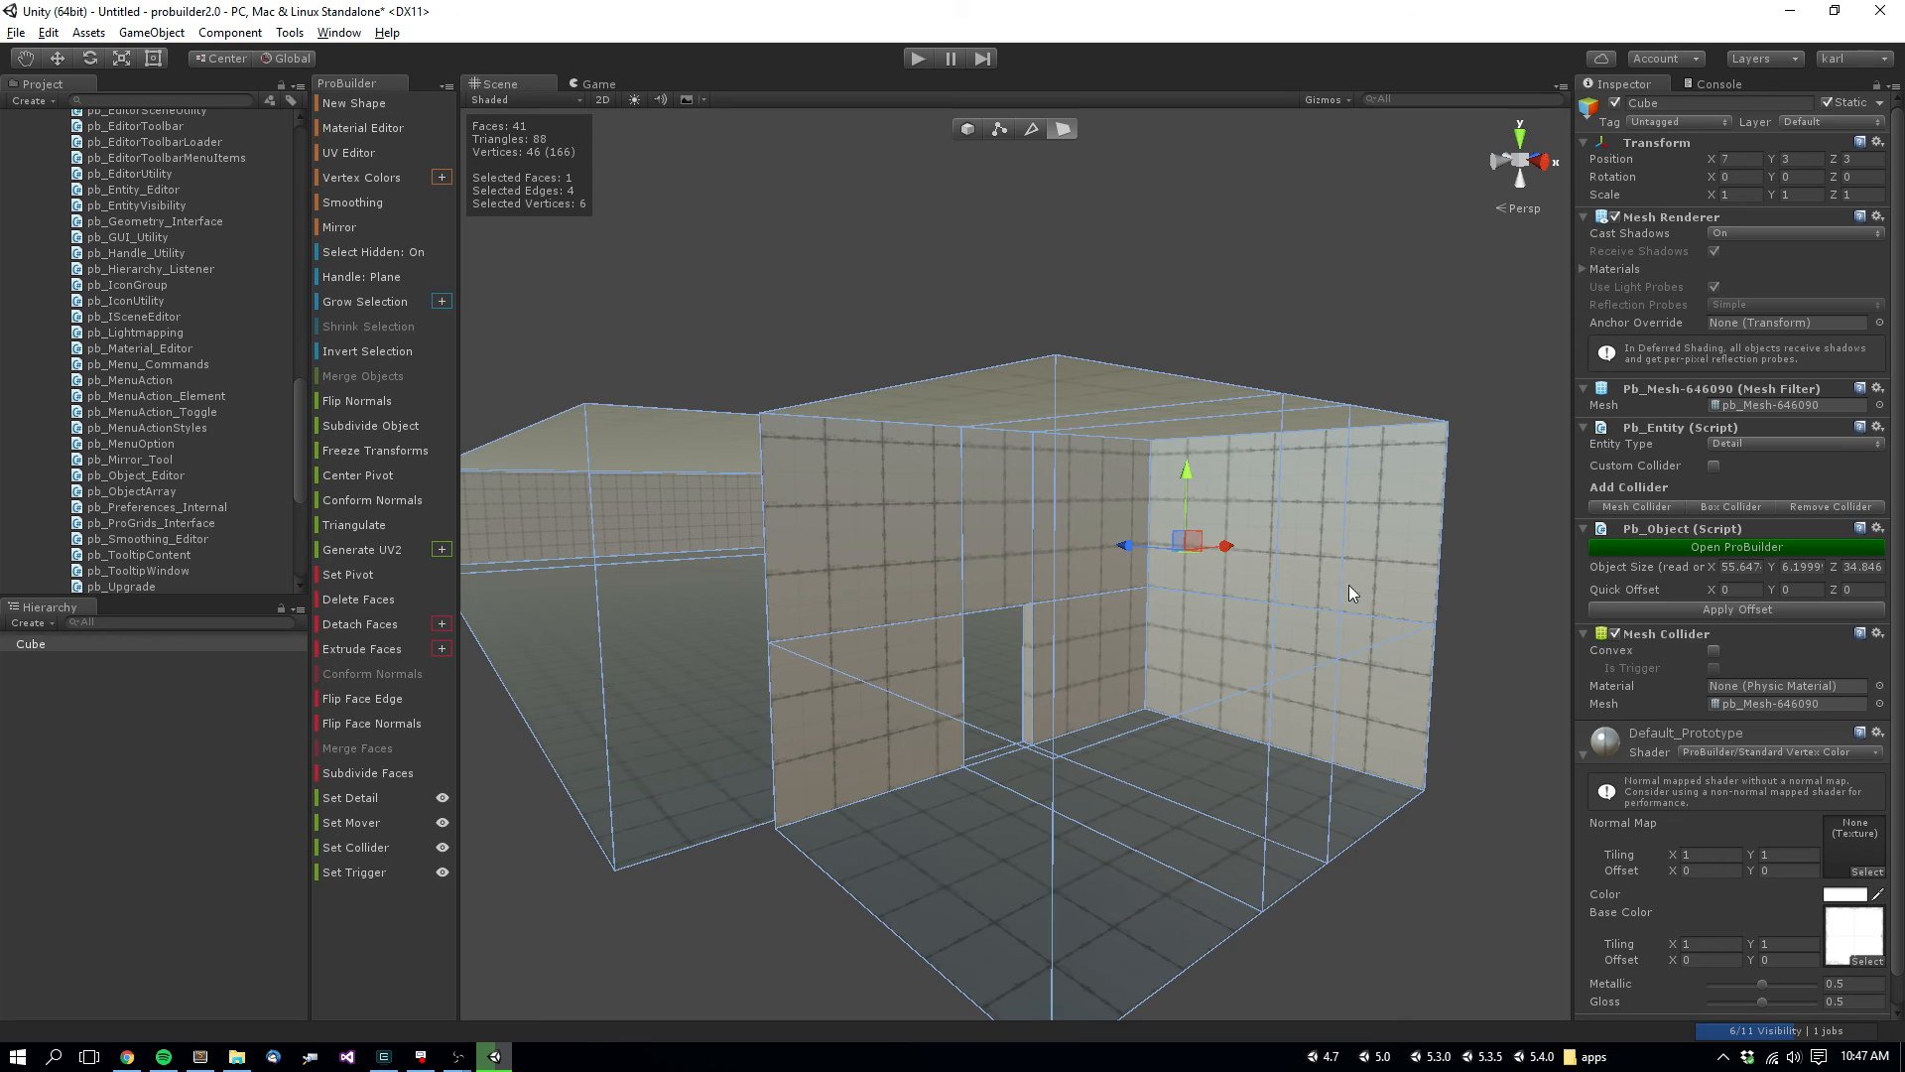